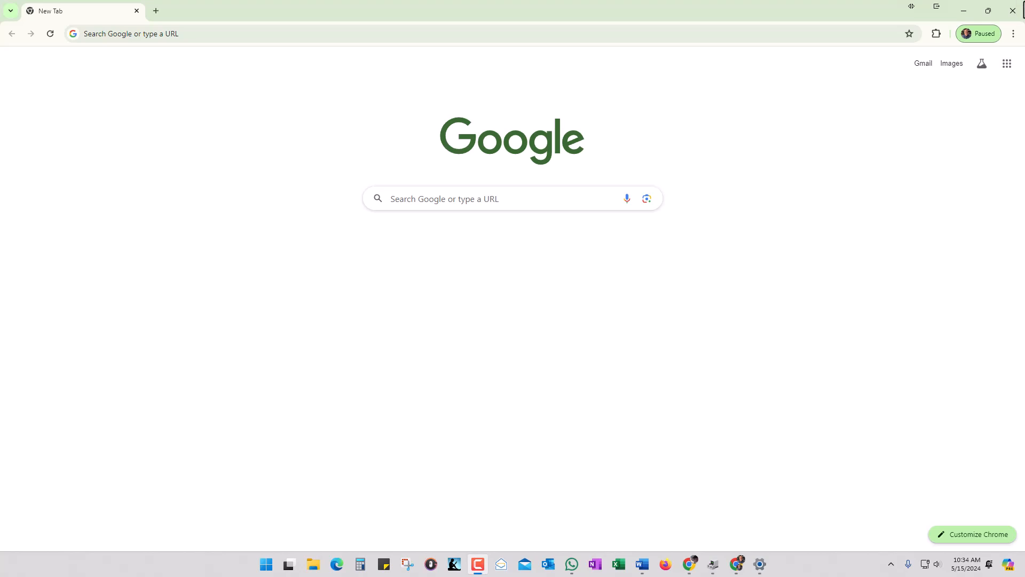
pyautogui.moveTo(987, 43)
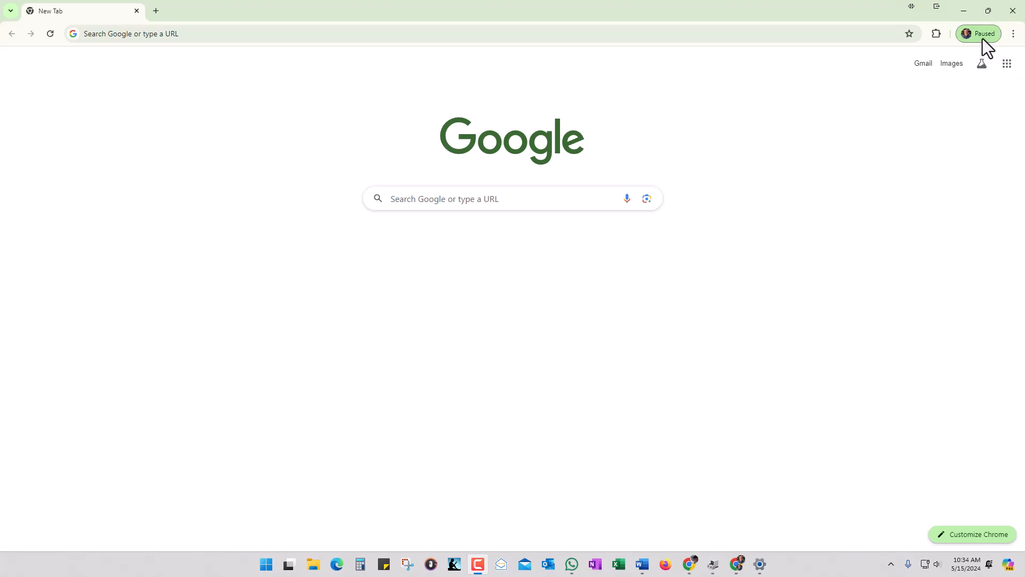
pyautogui.moveTo(984, 33)
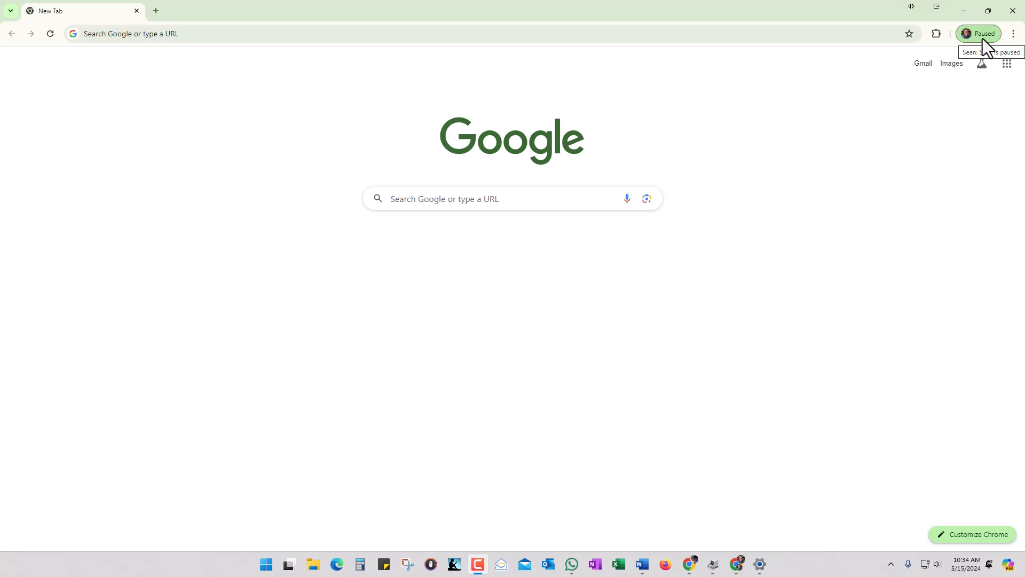
# Check Chrome's sync status in the profile menu, then dismiss the menu.
pyautogui.click(979, 33)
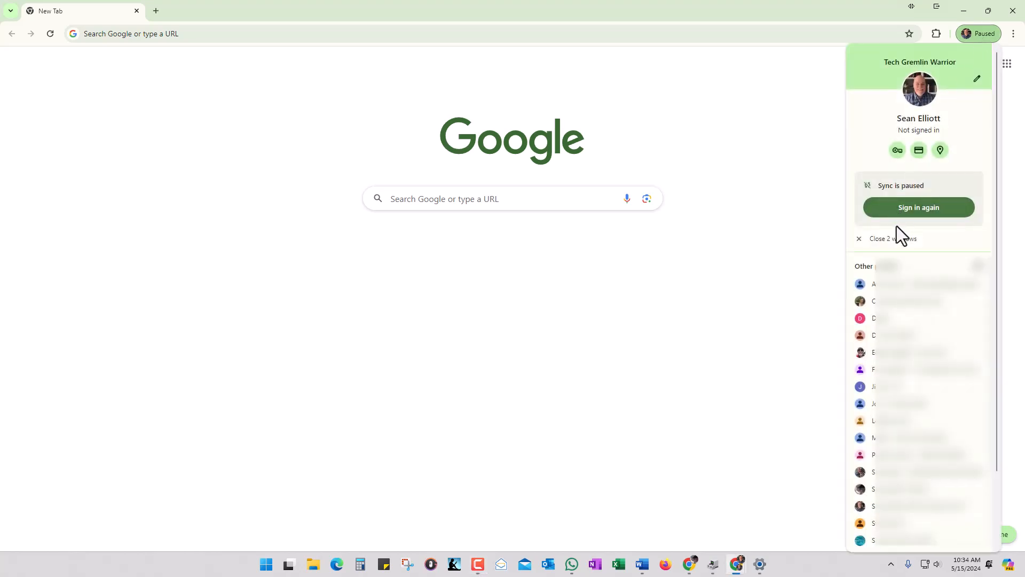
pyautogui.moveTo(987, 10)
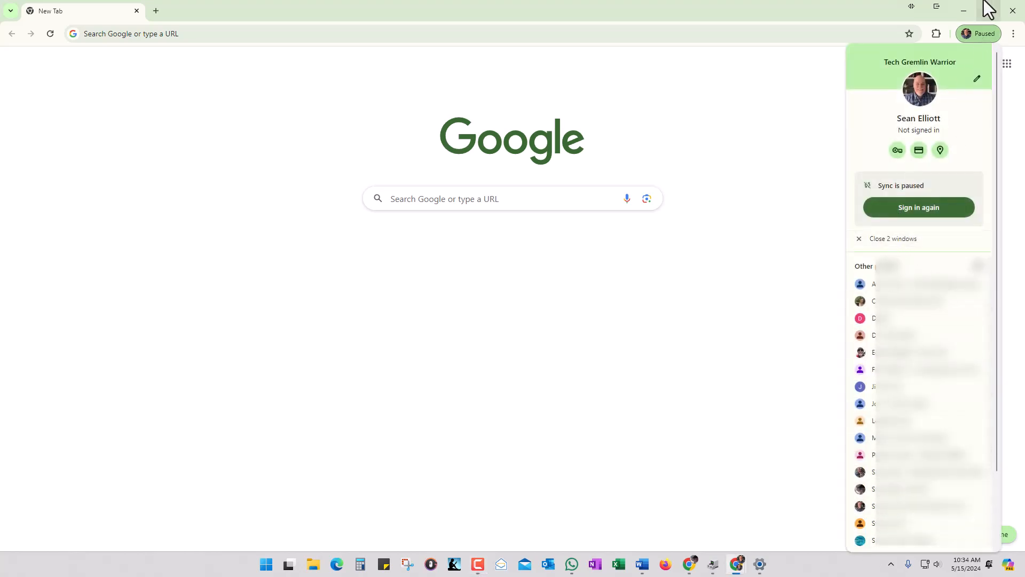
pyautogui.scroll(-3)
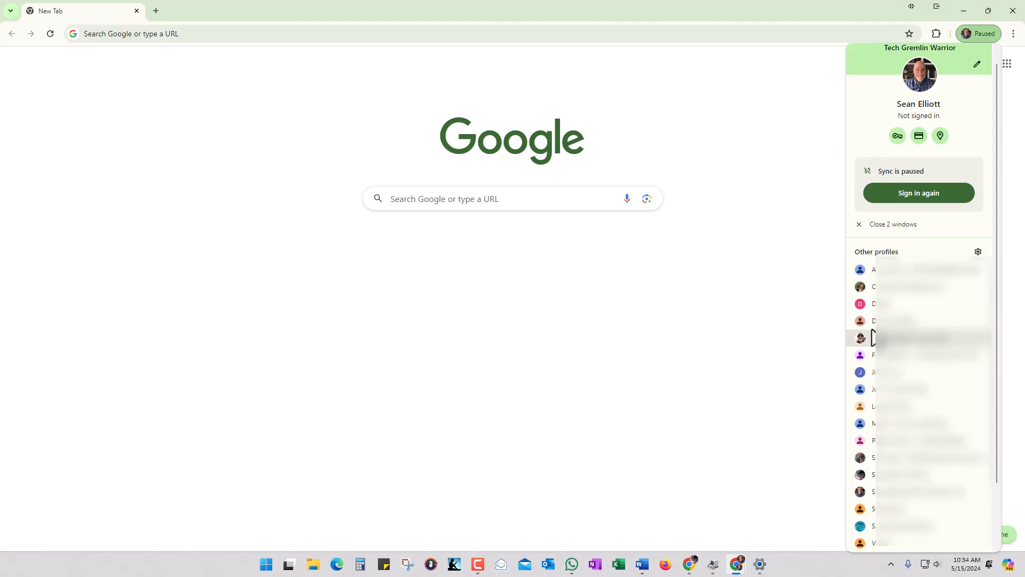
pyautogui.click(814, 184)
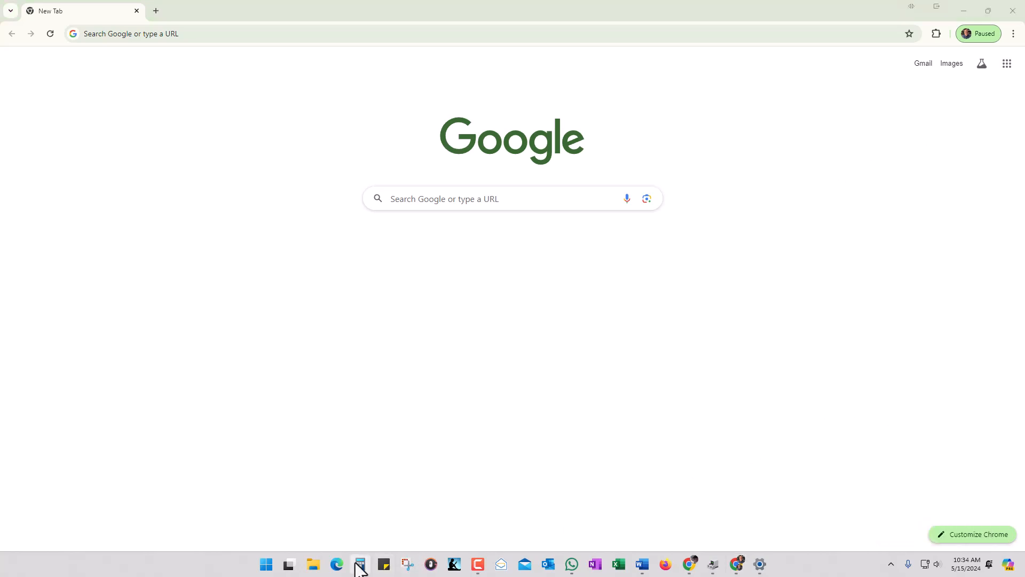
# Browse to C:\Users\<user>\AppData\Local\Google\Chrome and select the User Data folder.
pyautogui.click(314, 564)
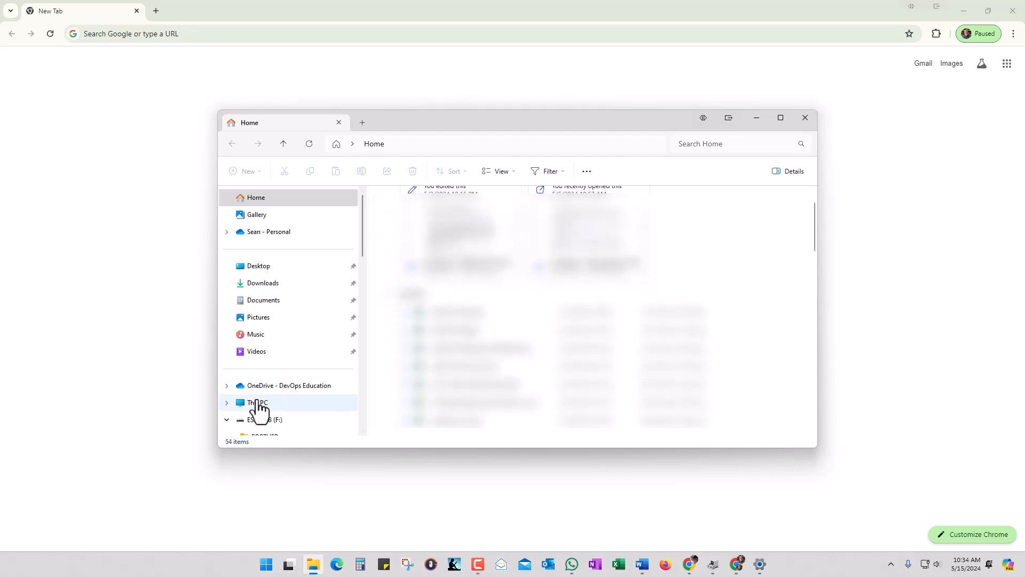
pyautogui.click(258, 403)
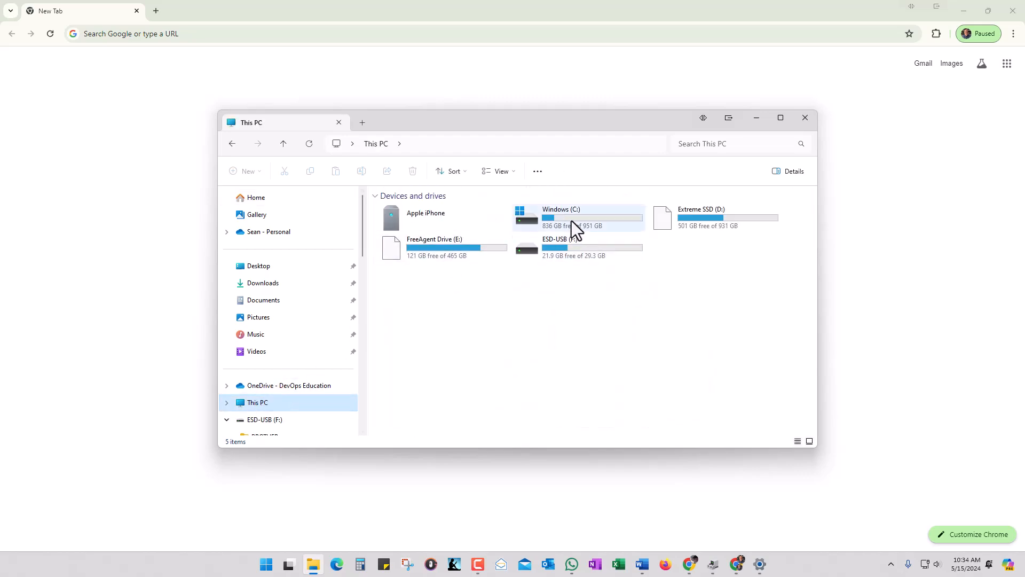
pyautogui.doubleClick(561, 216)
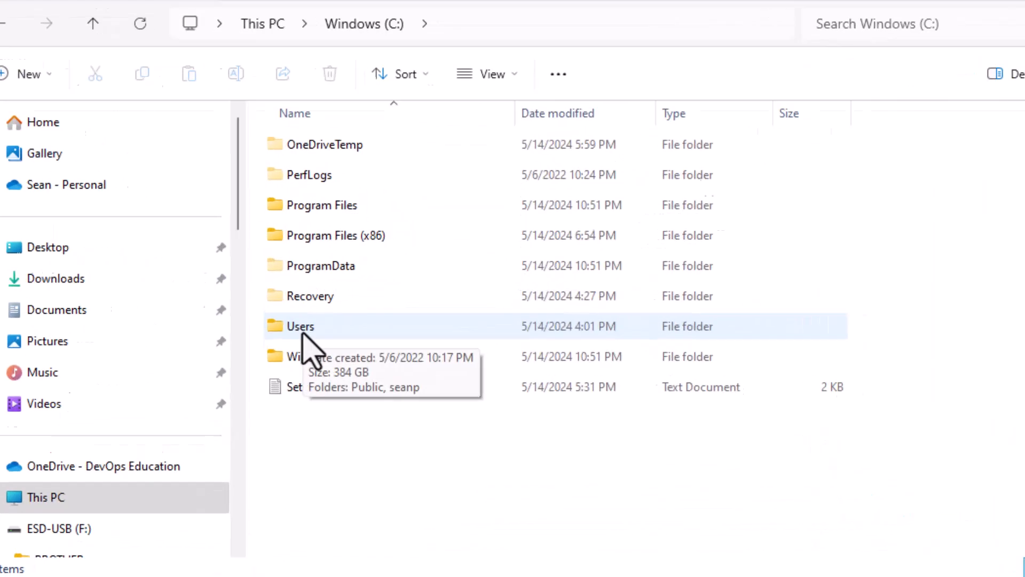
pyautogui.doubleClick(301, 326)
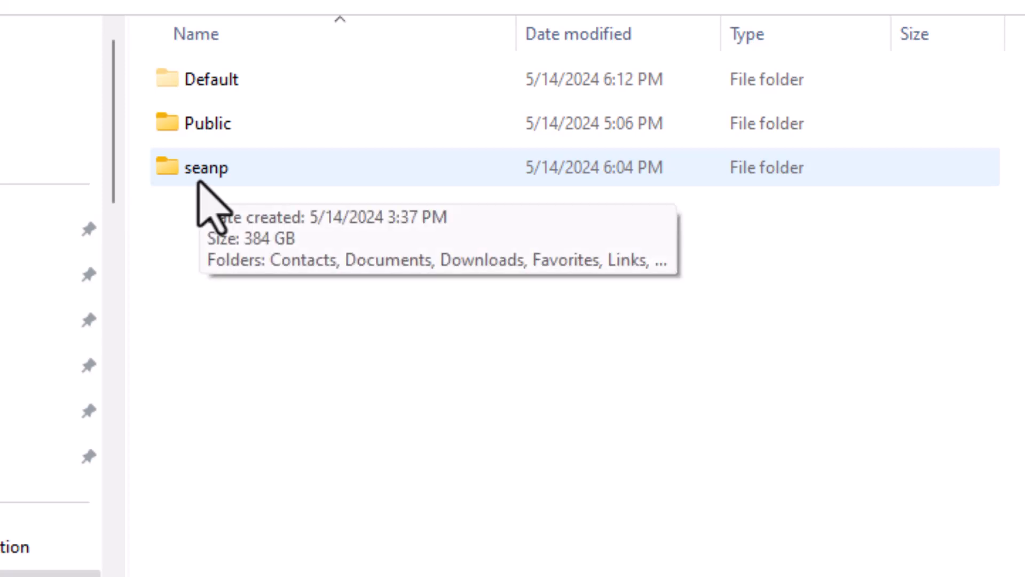
pyautogui.doubleClick(207, 167)
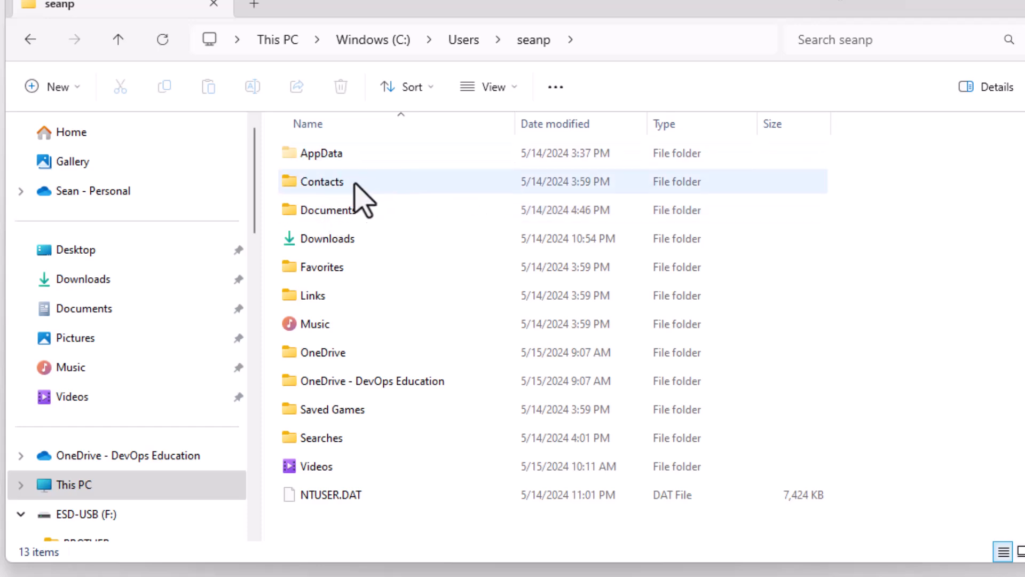
pyautogui.moveTo(729, 223)
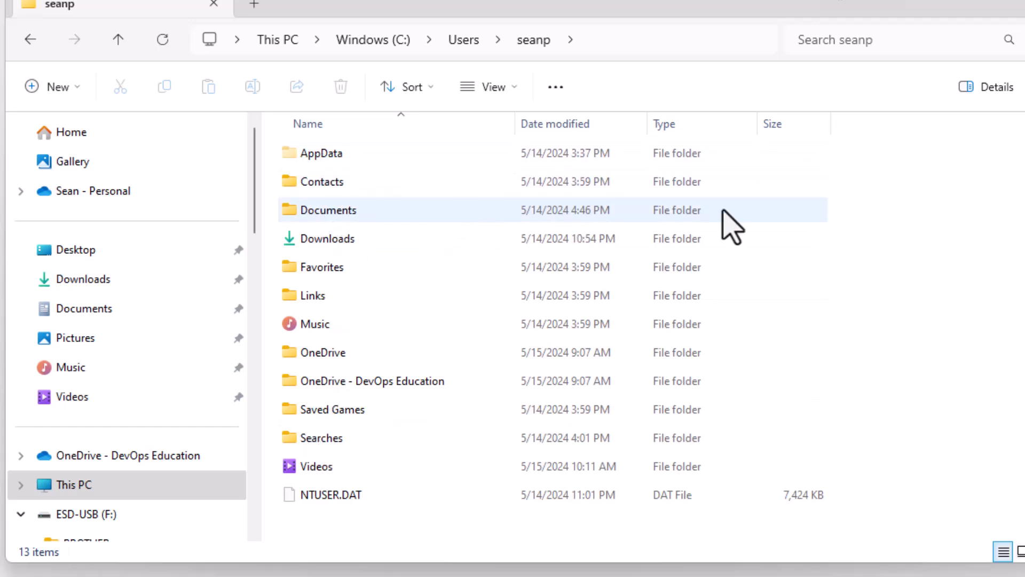
pyautogui.moveTo(321, 153)
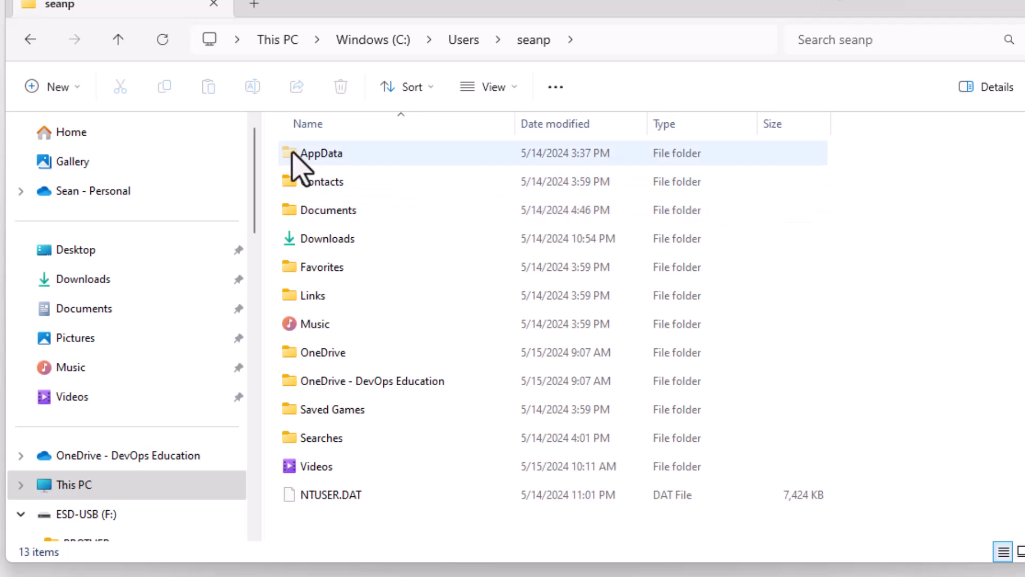
pyautogui.moveTo(315, 164)
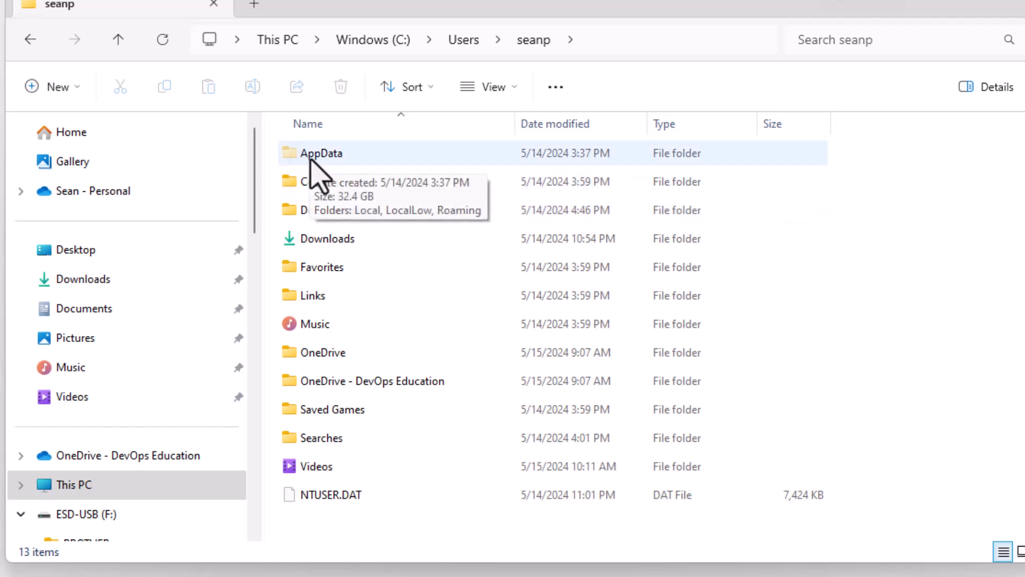
pyautogui.doubleClick(321, 154)
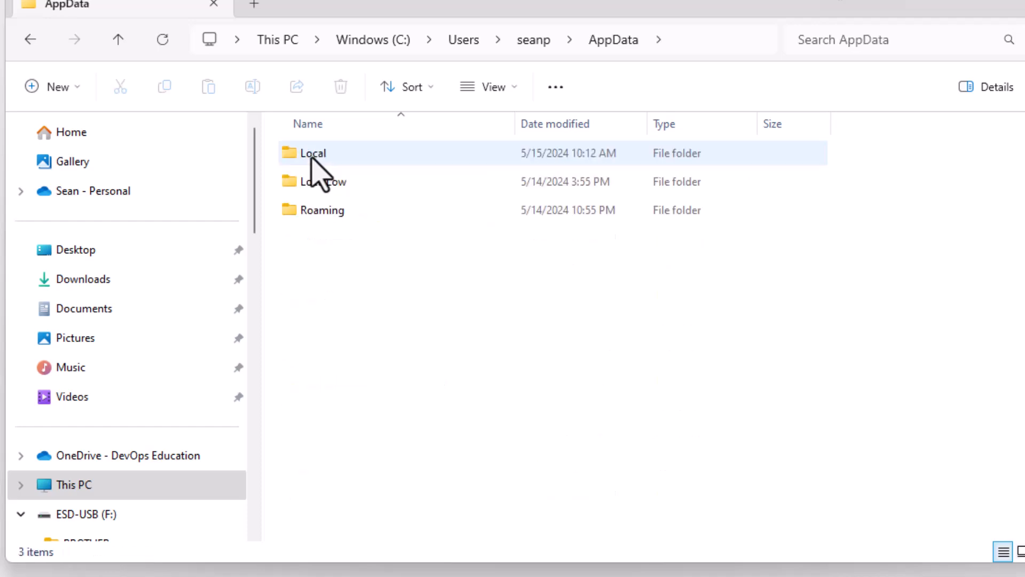
pyautogui.doubleClick(312, 153)
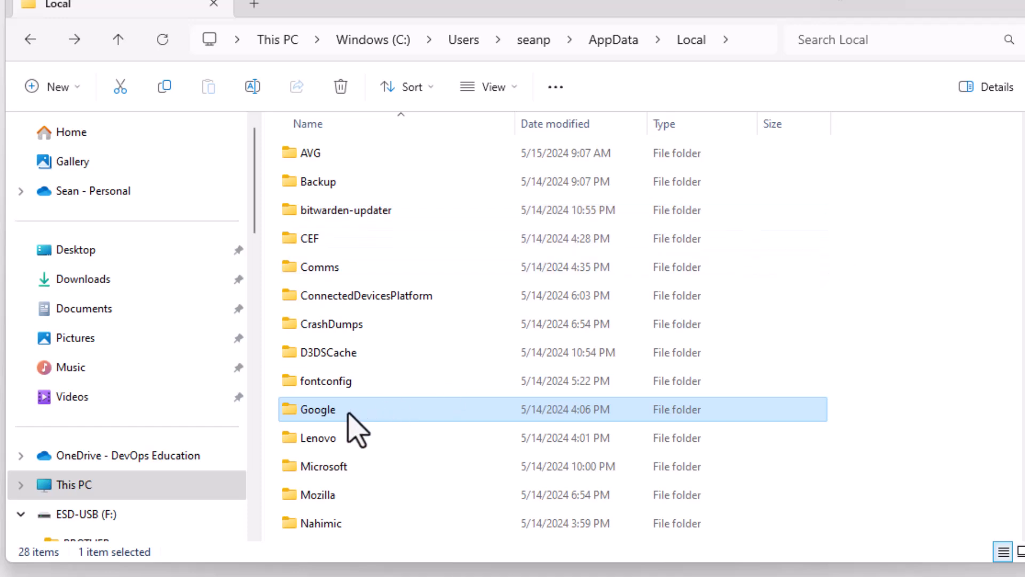
pyautogui.doubleClick(317, 408)
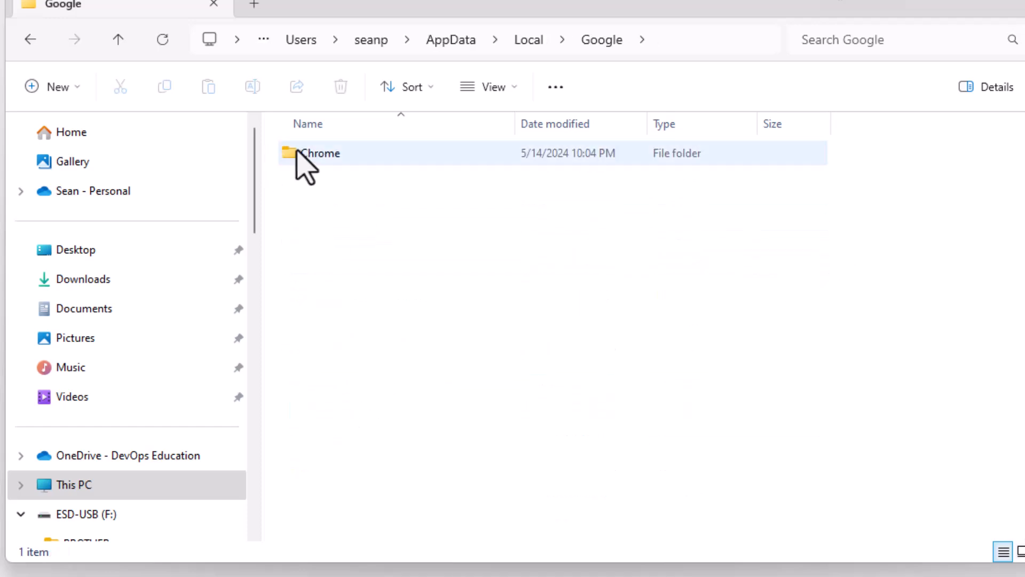
pyautogui.doubleClick(321, 153)
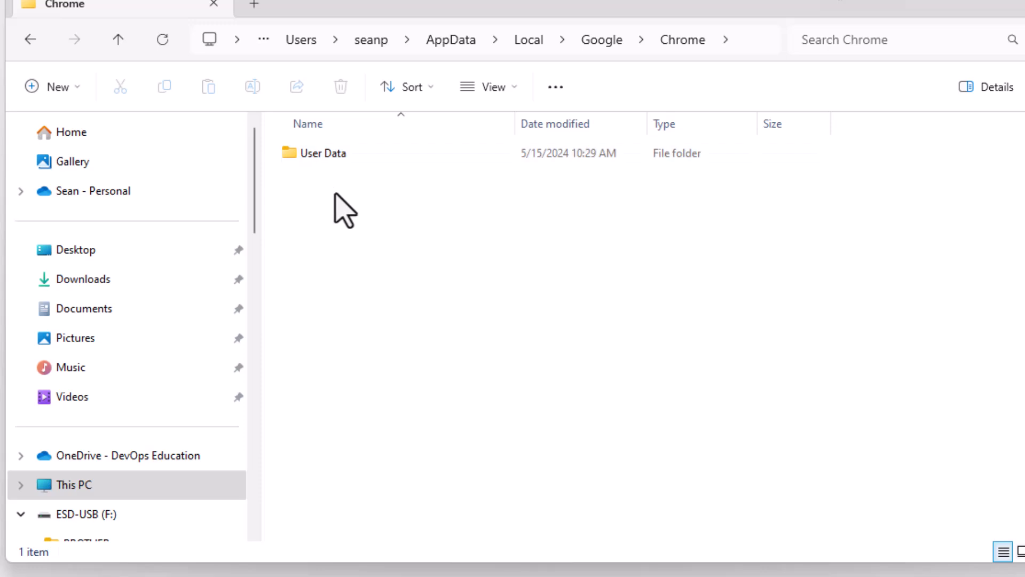
pyautogui.click(323, 153)
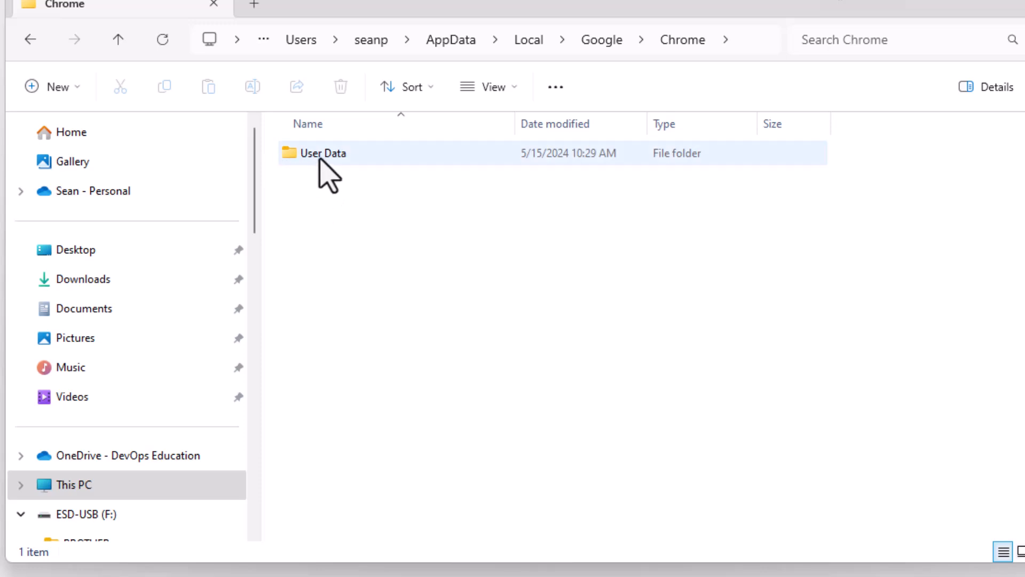
pyautogui.rightClick(322, 152)
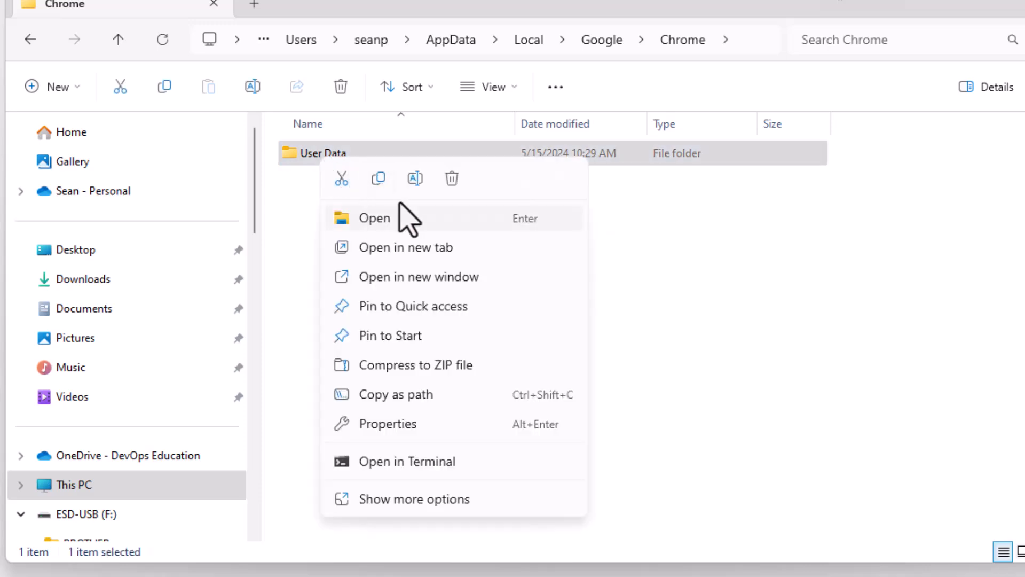
pyautogui.moveTo(414, 178)
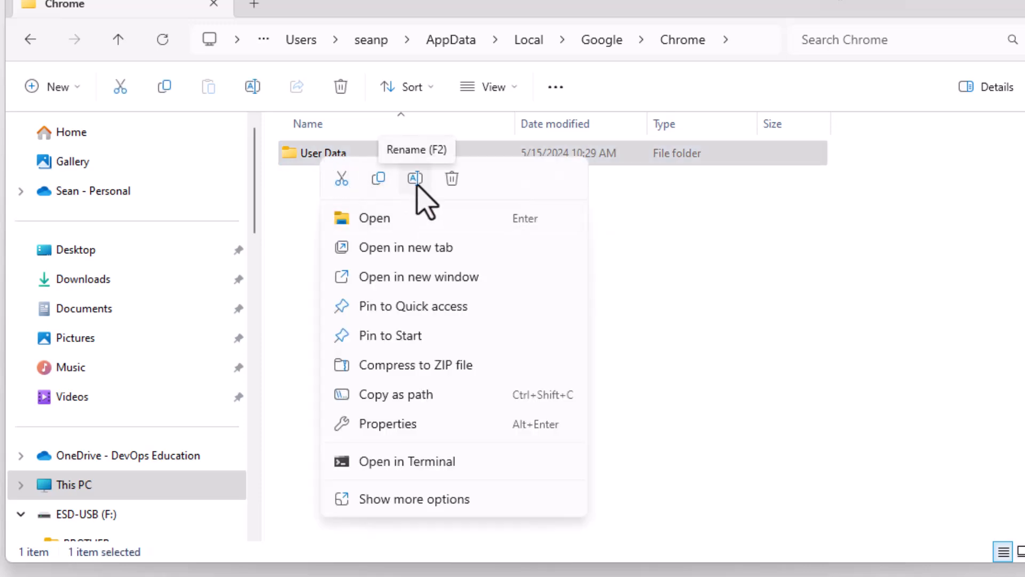
pyautogui.moveTo(378, 178)
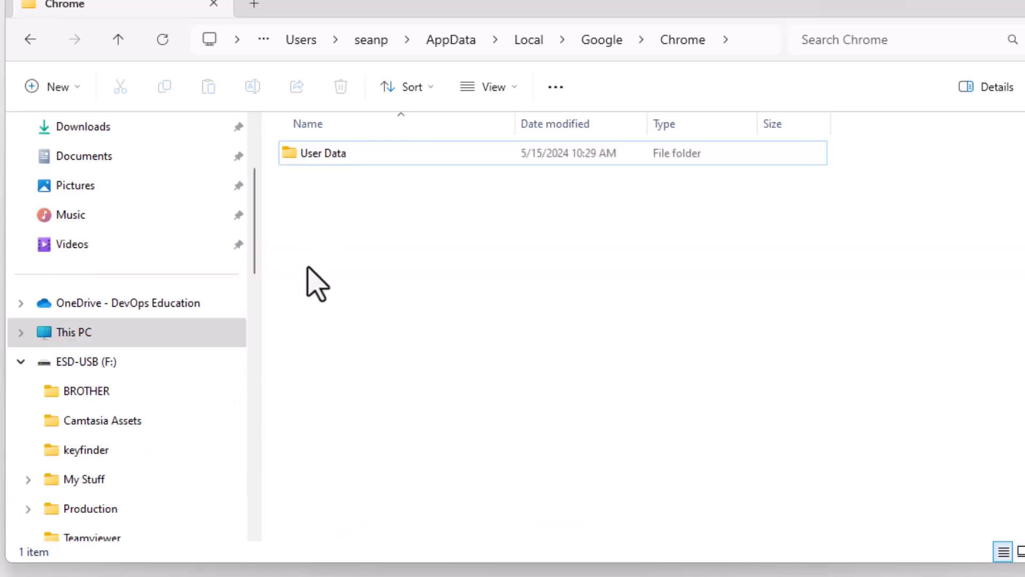
pyautogui.moveTo(311, 236)
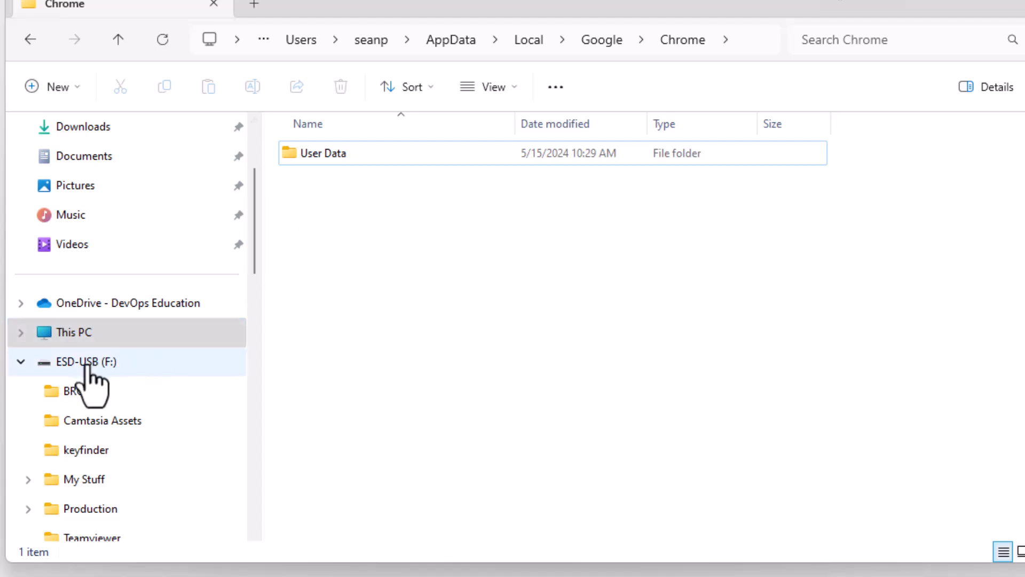
# On ESD-USB (F:), add a new folder named 'Chrome Backup'.
pyautogui.click(84, 361)
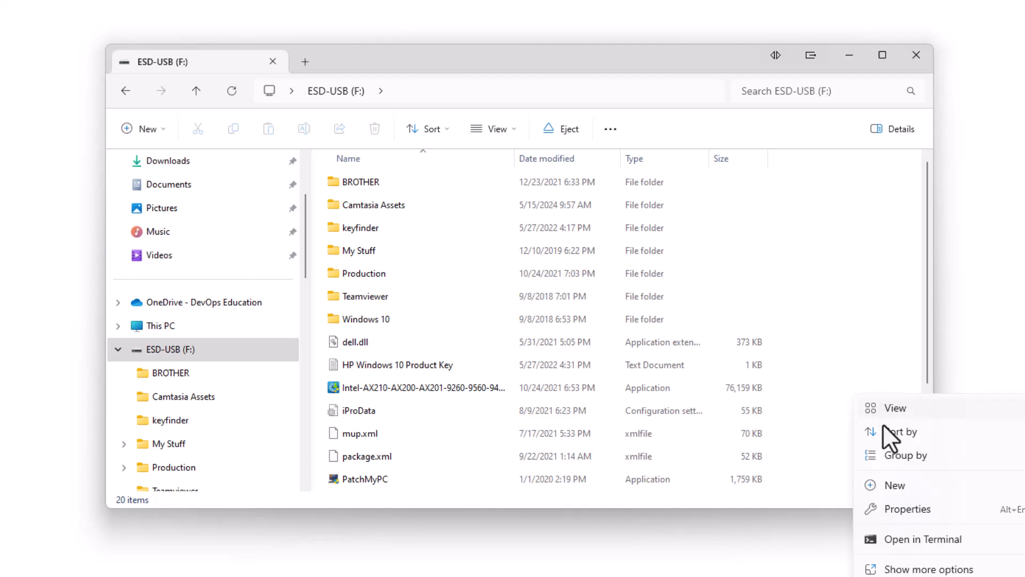
pyautogui.click(894, 485)
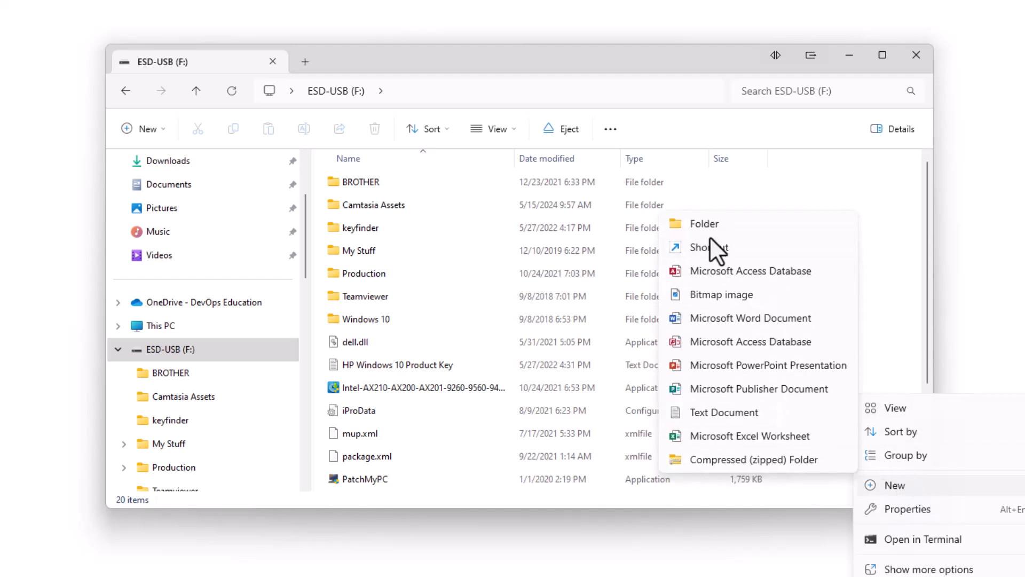
pyautogui.click(704, 223)
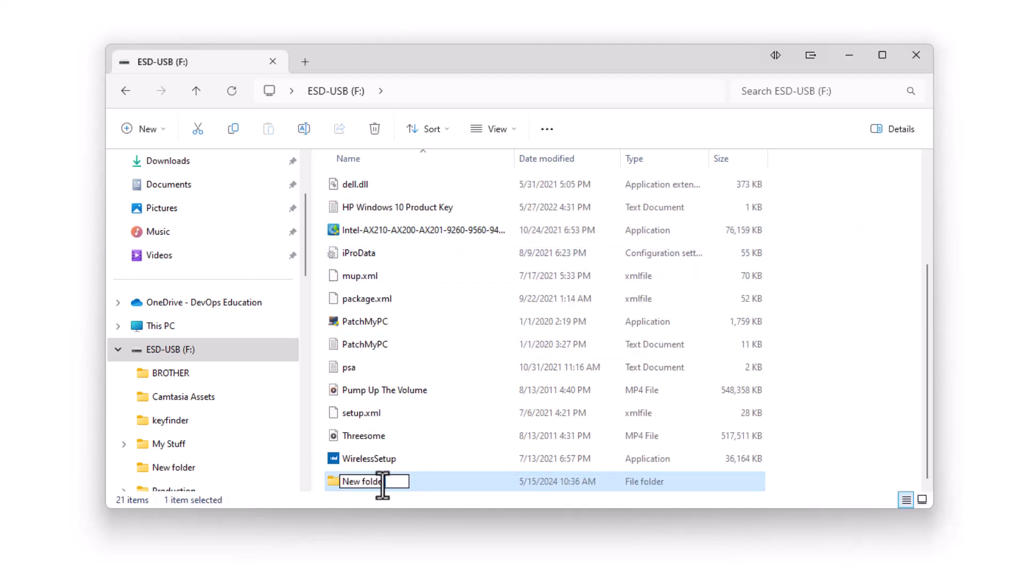
pyautogui.write('Chr')
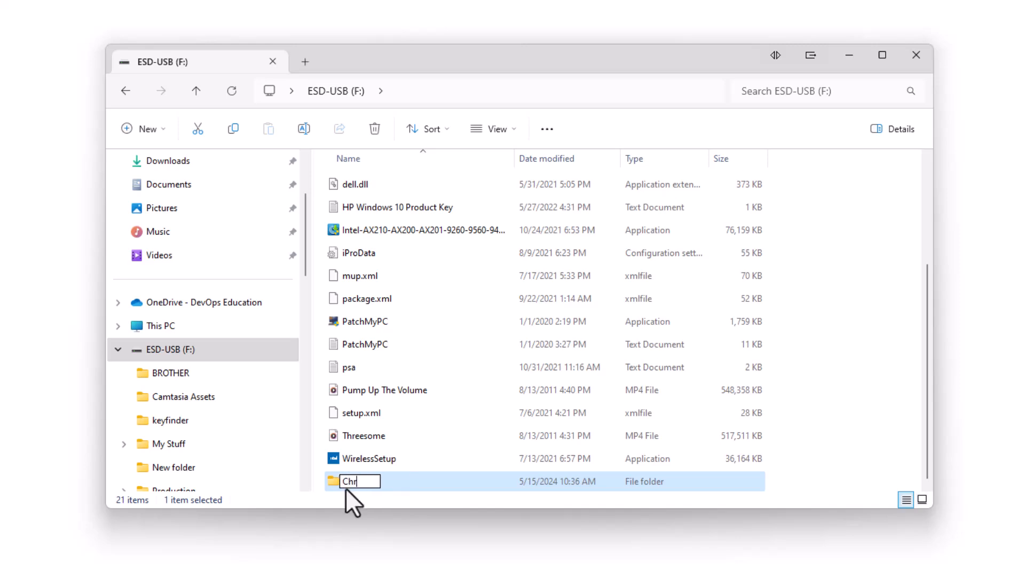
pyautogui.write('ome Ba')
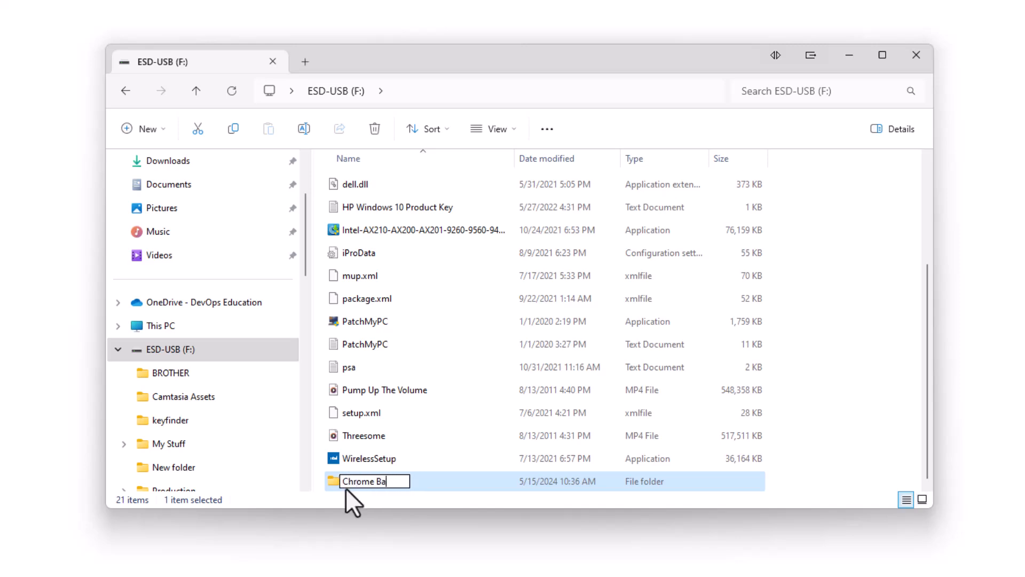
pyautogui.press('Return')
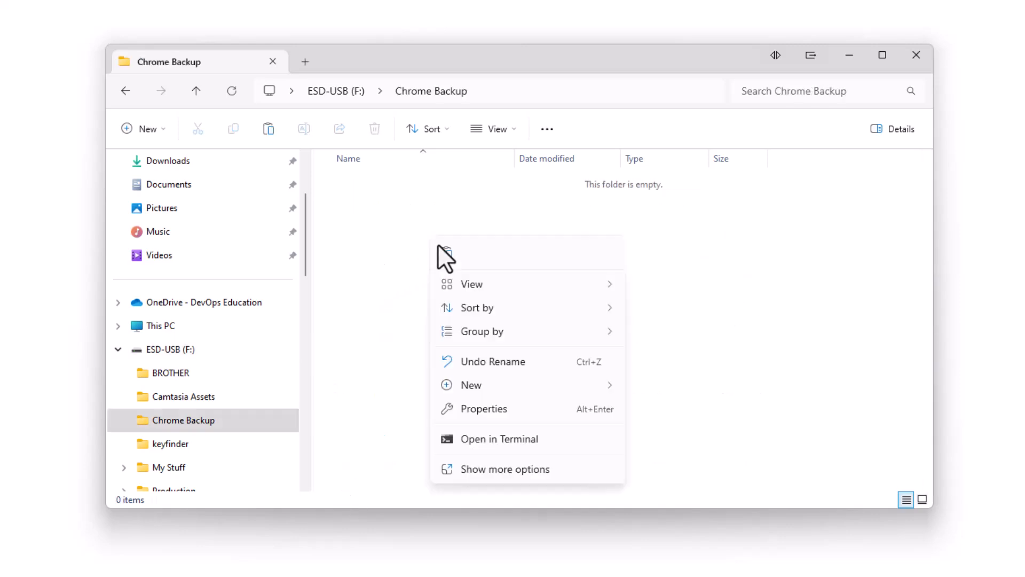
pyautogui.moveTo(447, 254)
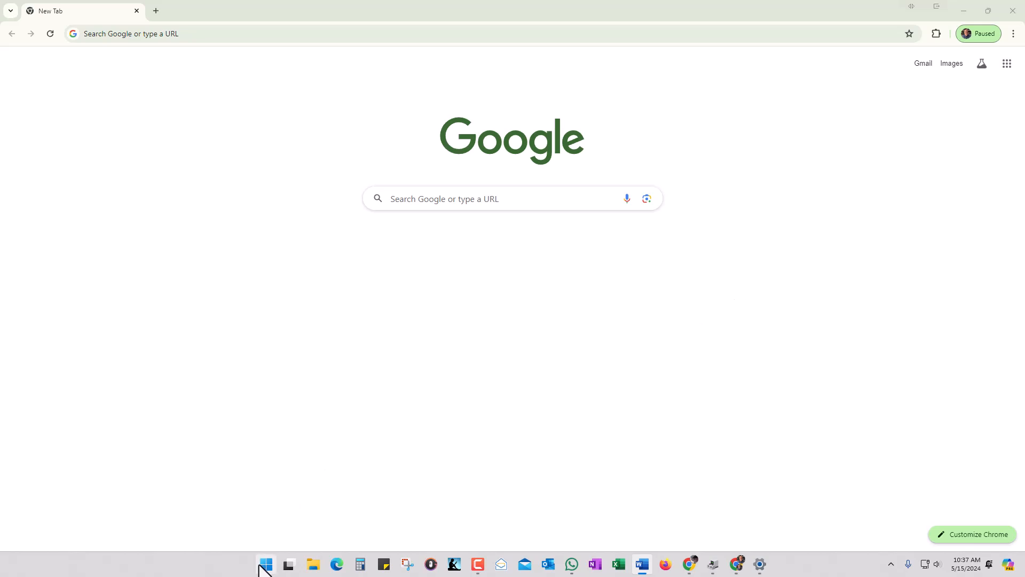
# Run regedit as administrator from Start search and approve the UAC prompt.
pyautogui.click(265, 565)
pyautogui.write('reg')
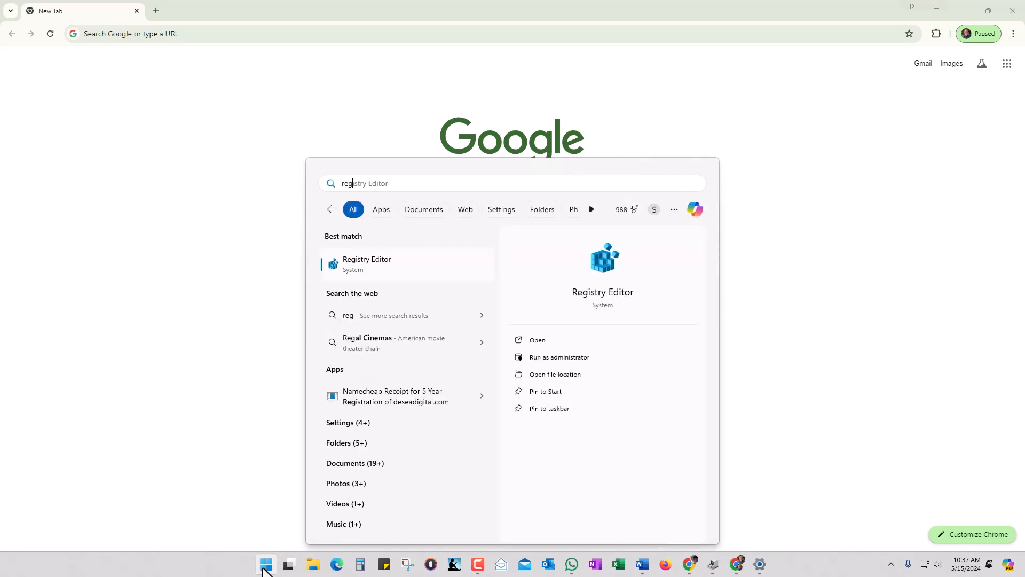
pyautogui.moveTo(384, 170)
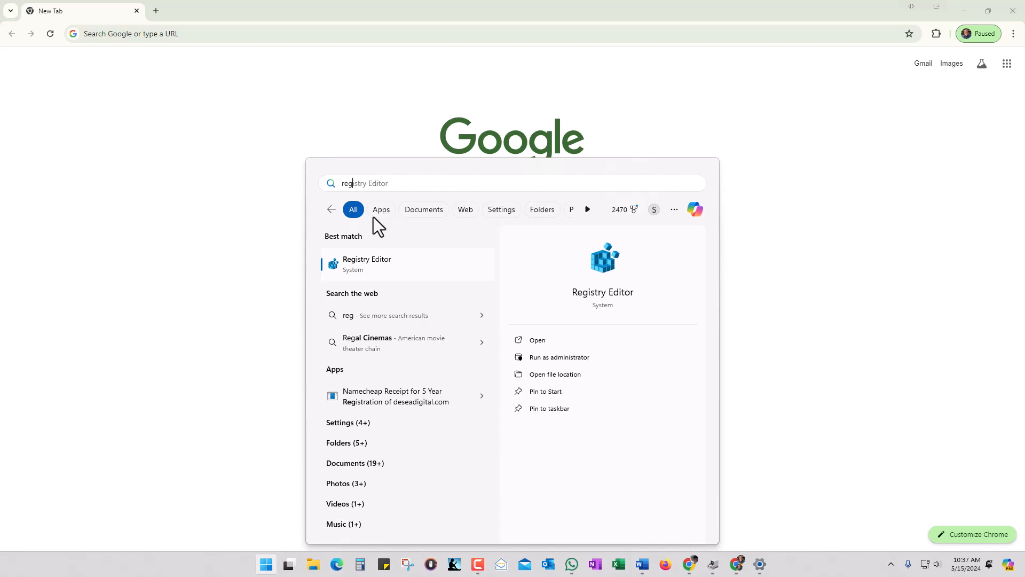
pyautogui.click(559, 358)
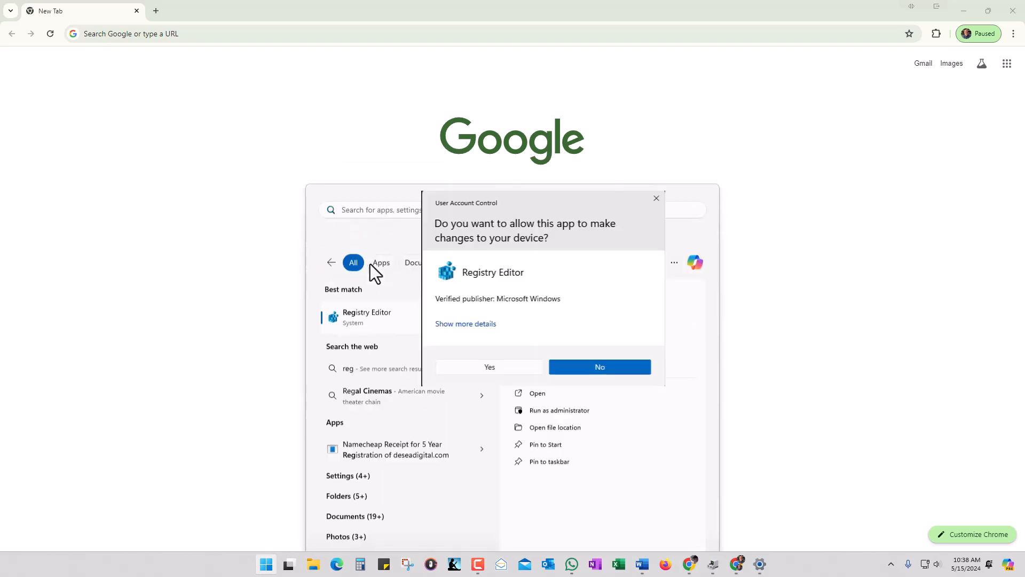
pyautogui.click(489, 367)
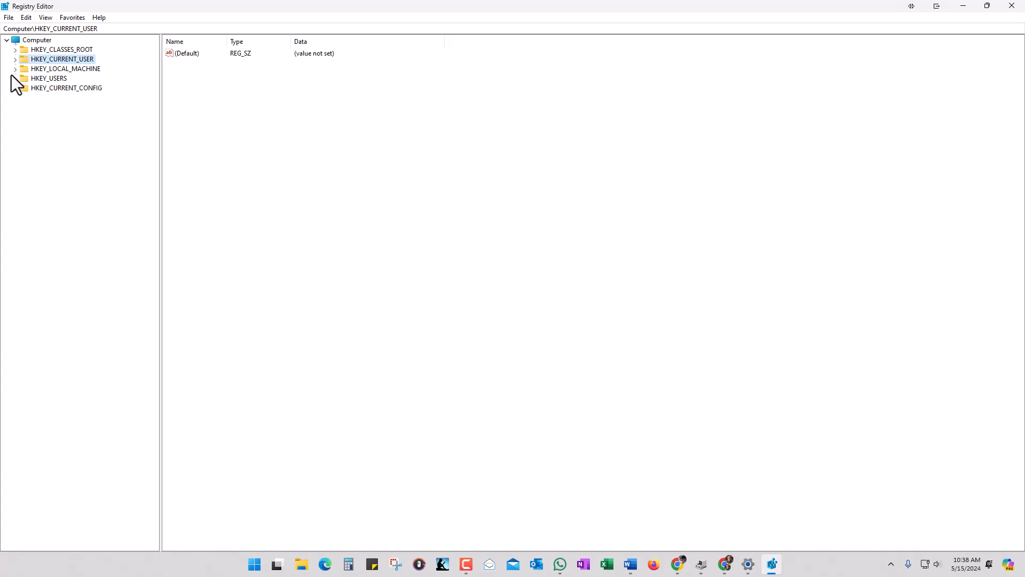
pyautogui.moveTo(59, 73)
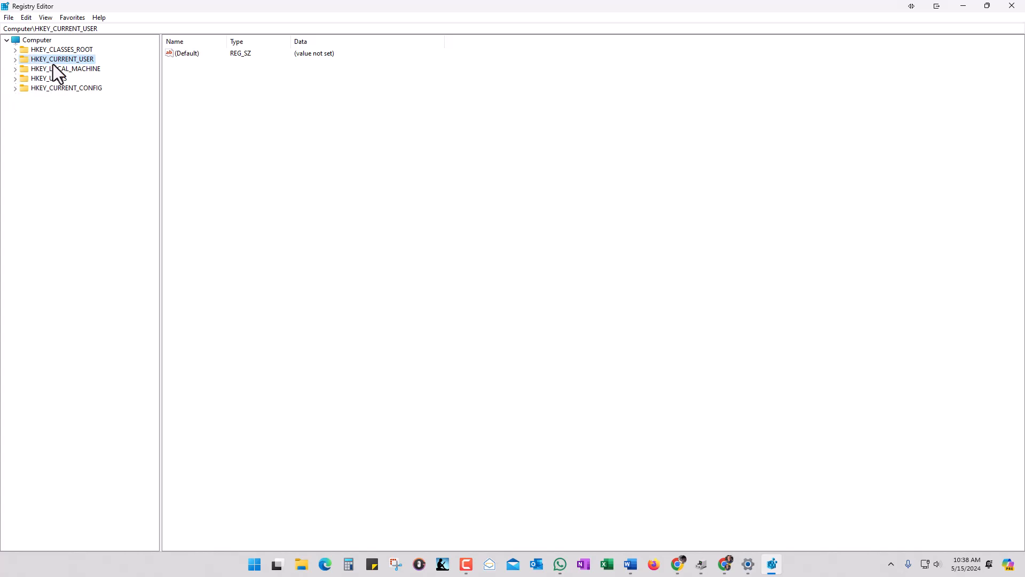
pyautogui.moveTo(44, 85)
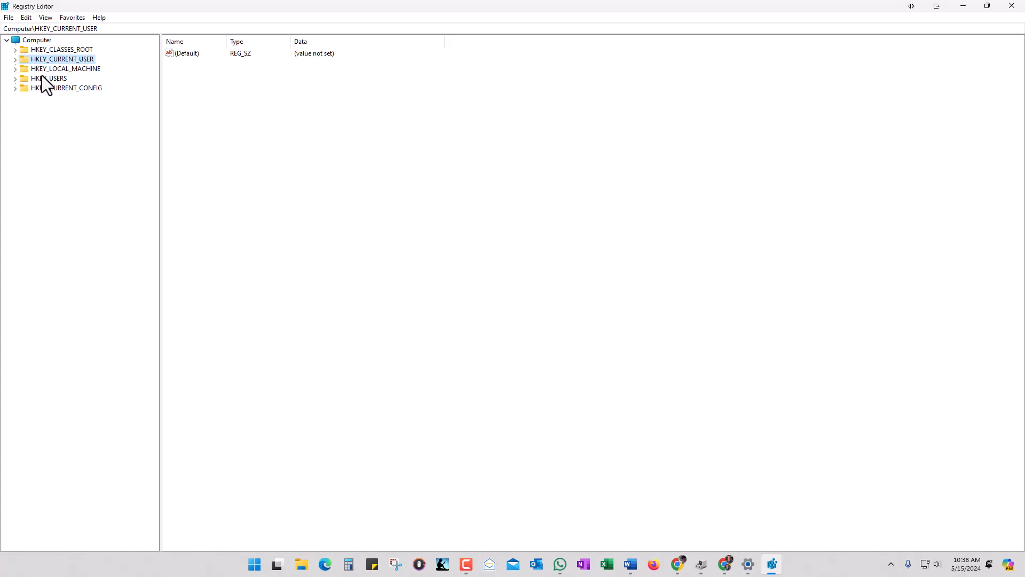
pyautogui.moveTo(51, 70)
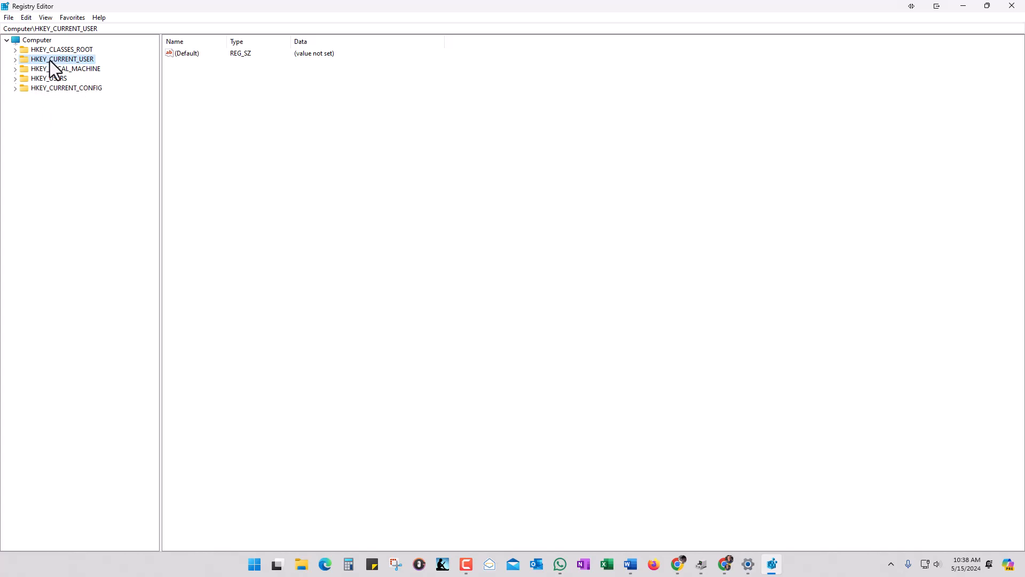
# Expand HKEY_CURRENT_USER\Software\Google\Chrome and bring up the PreferenceMACs key's context menu.
pyautogui.click(15, 59)
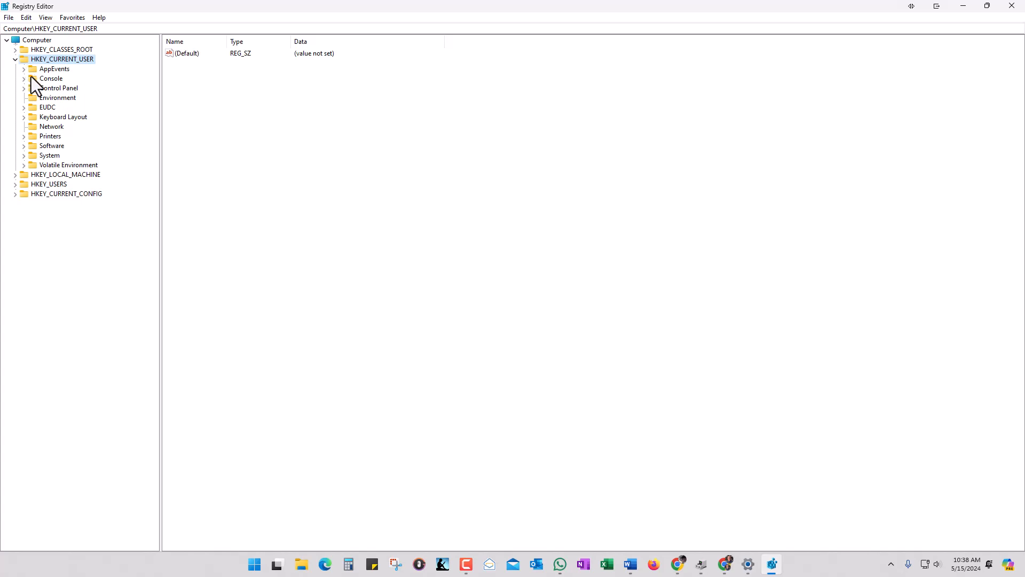
pyautogui.click(51, 145)
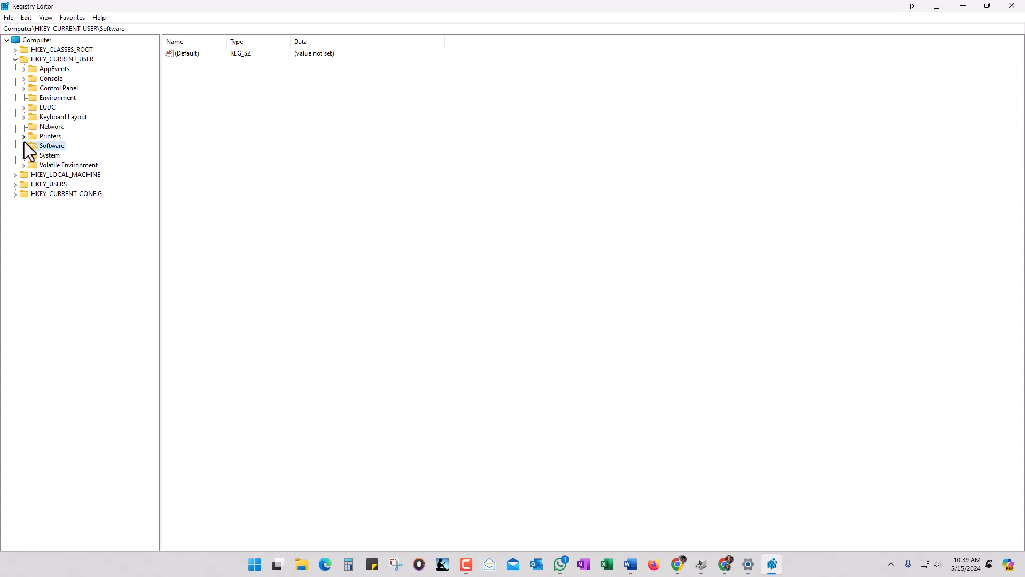
pyautogui.click(23, 145)
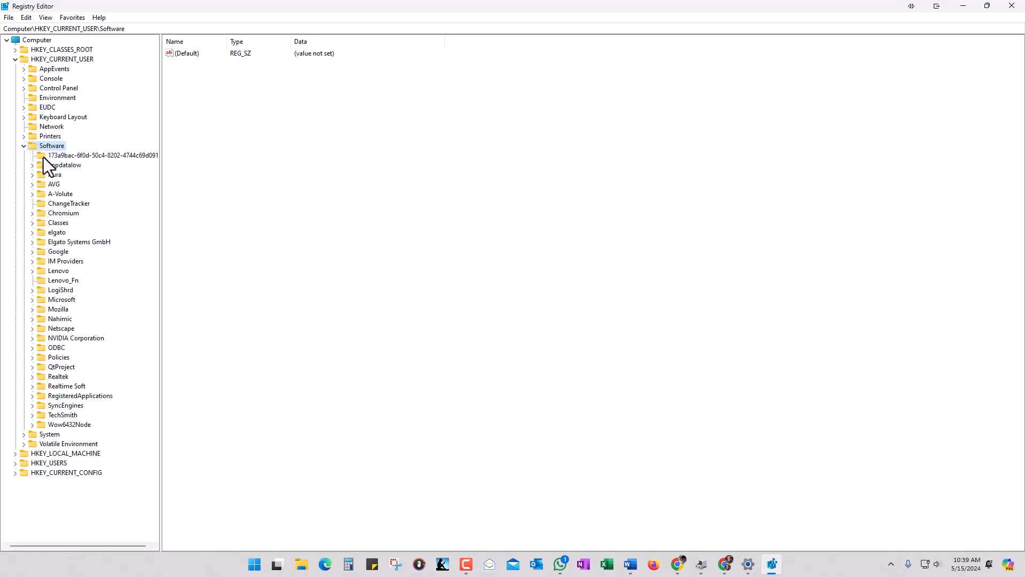
pyautogui.moveTo(45, 268)
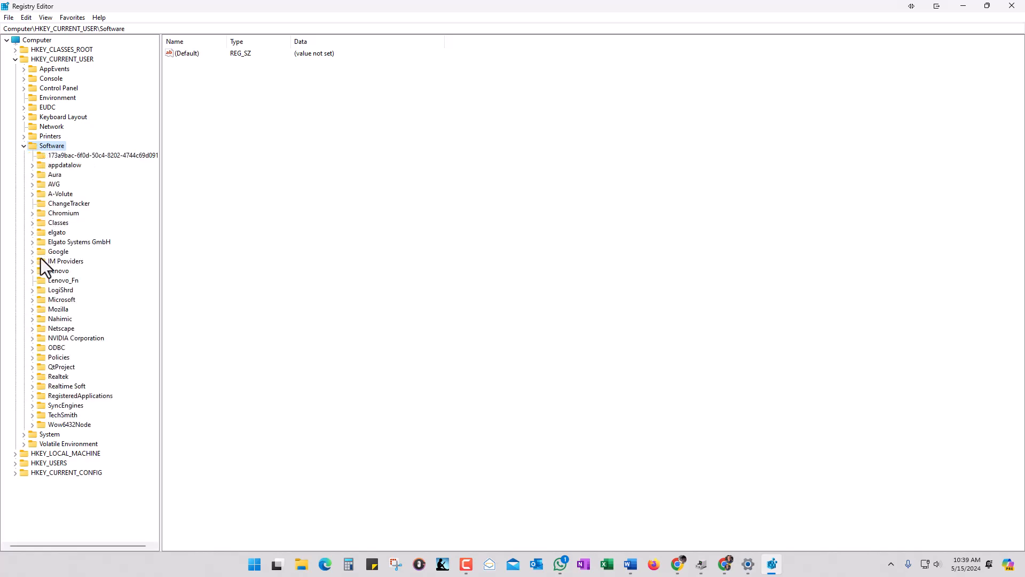
pyautogui.click(58, 251)
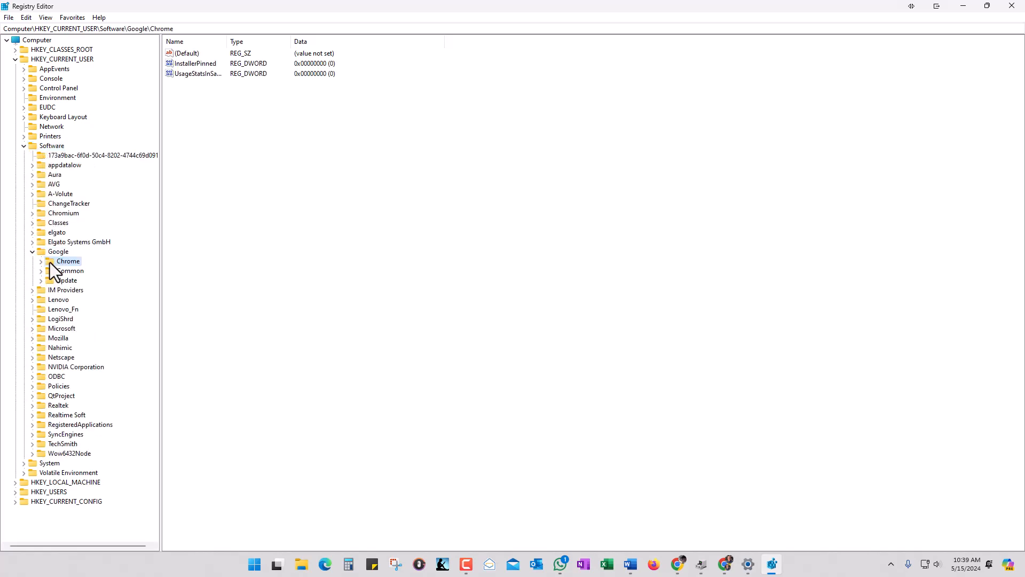
pyautogui.click(40, 261)
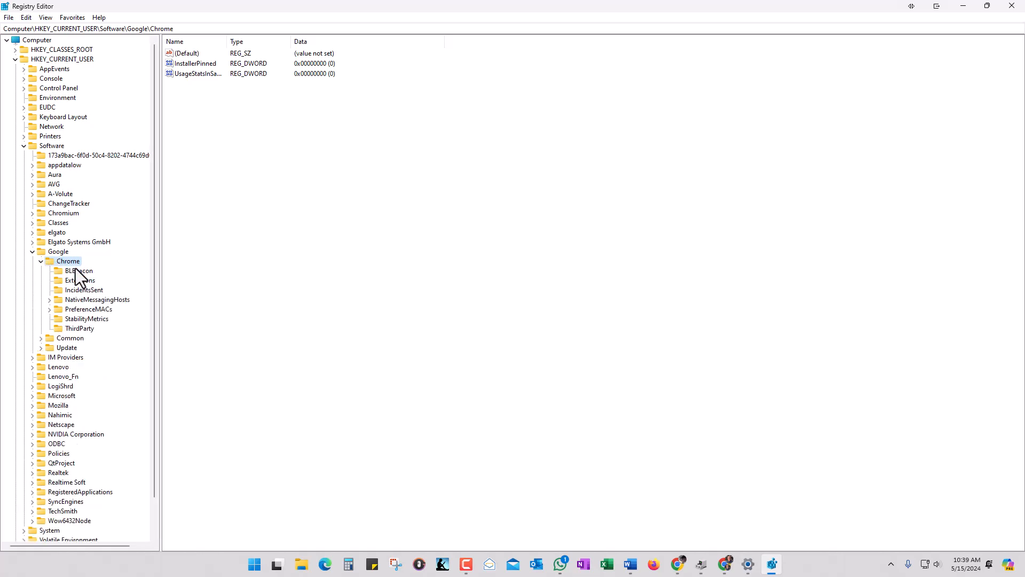
pyautogui.moveTo(98, 323)
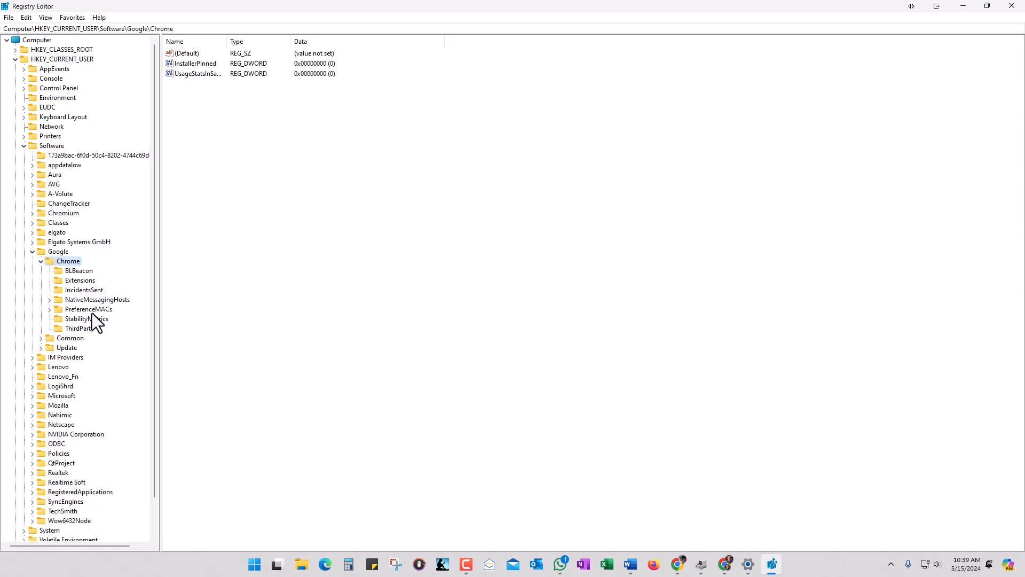
pyautogui.moveTo(114, 323)
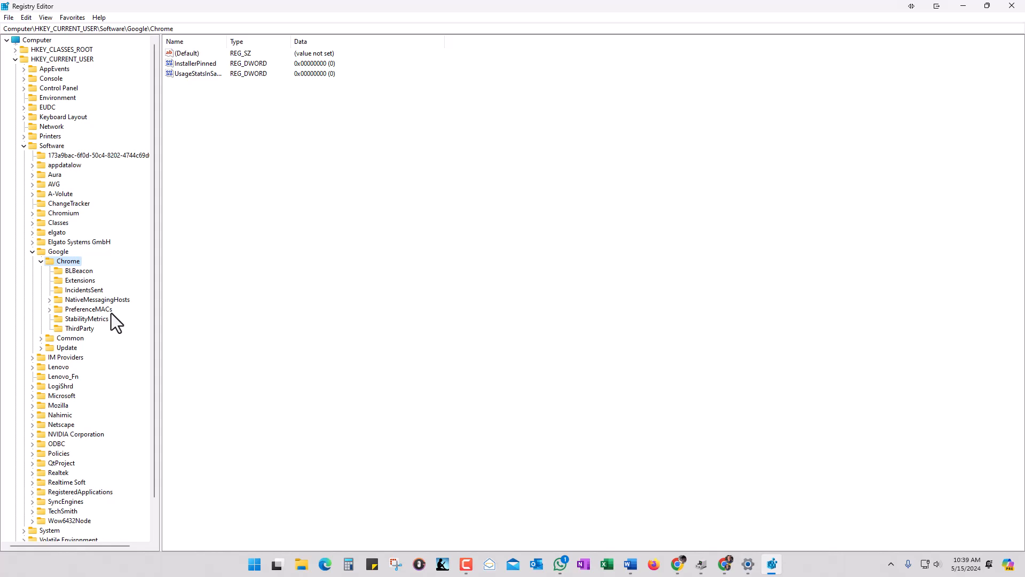
pyautogui.click(88, 308)
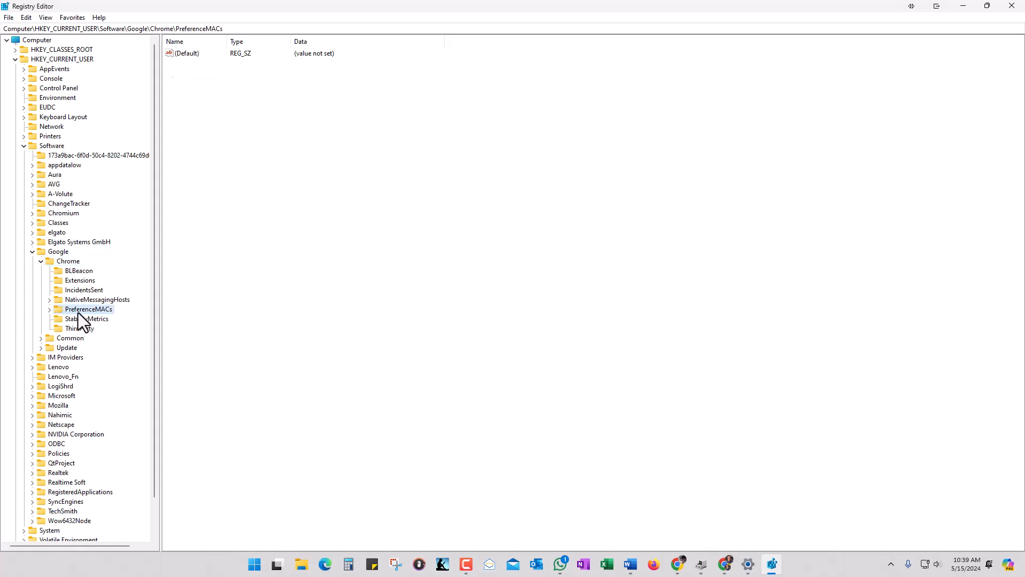
pyautogui.moveTo(270, 138)
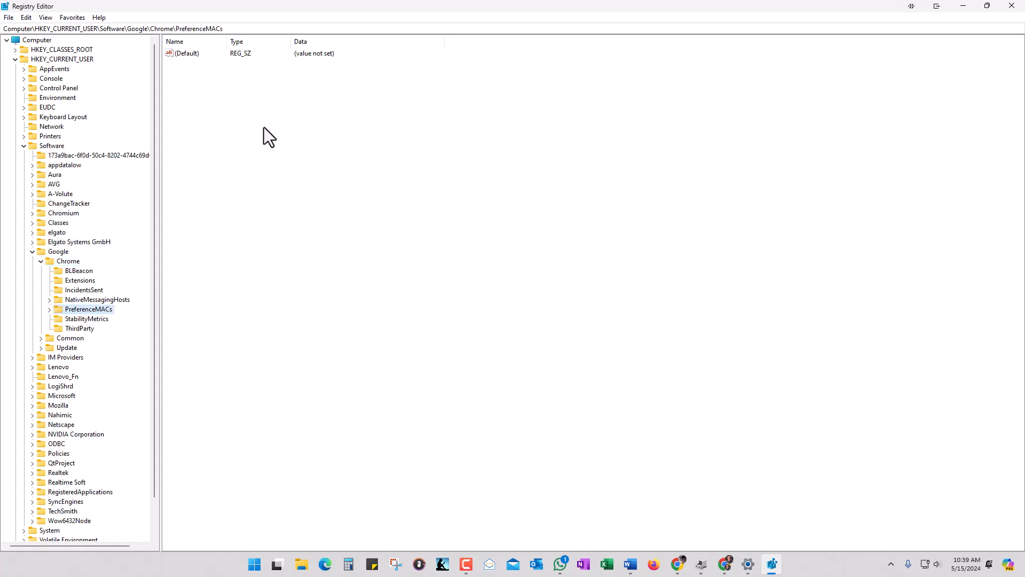
pyautogui.rightClick(88, 308)
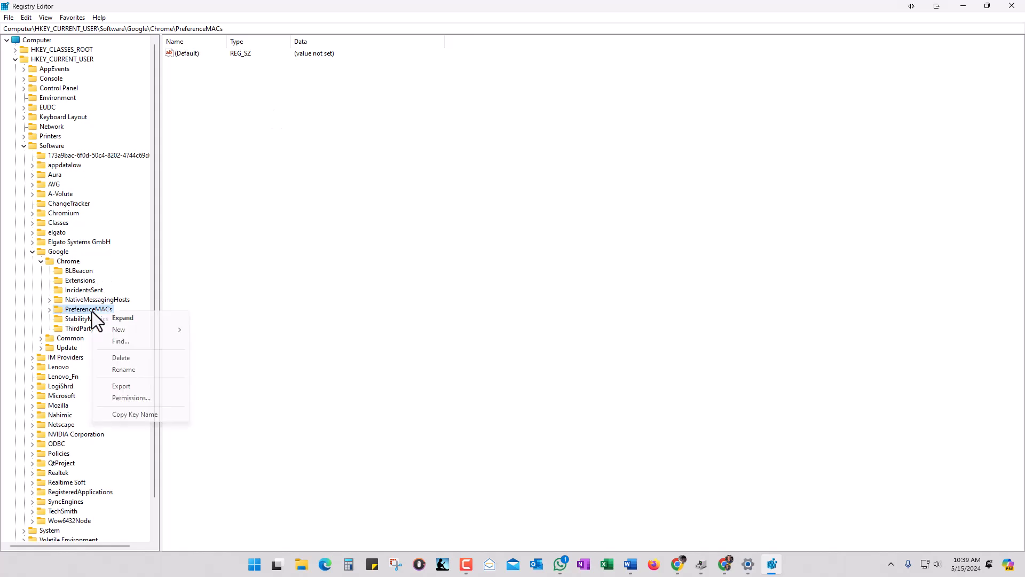
# Export the PreferenceMACs key as PreferenceMACs.reg into F:\Chrome Backup.
pyautogui.click(121, 385)
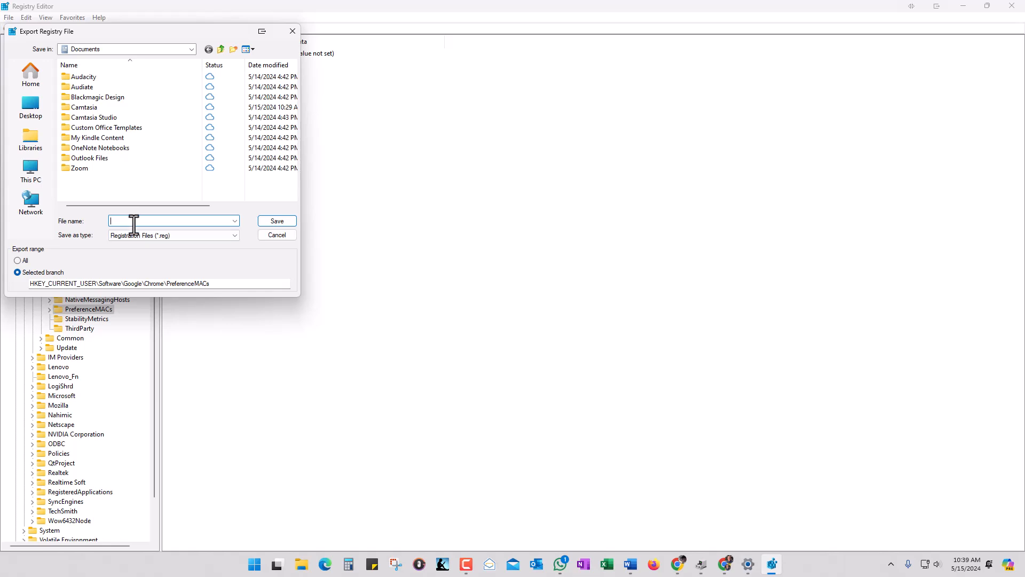
pyautogui.moveTo(227, 232)
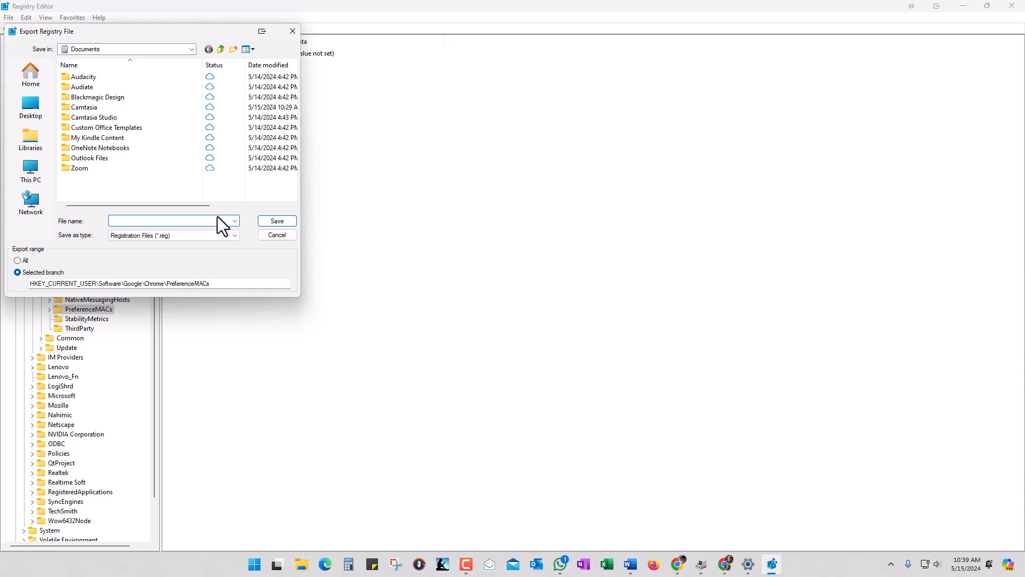
pyautogui.click(164, 221)
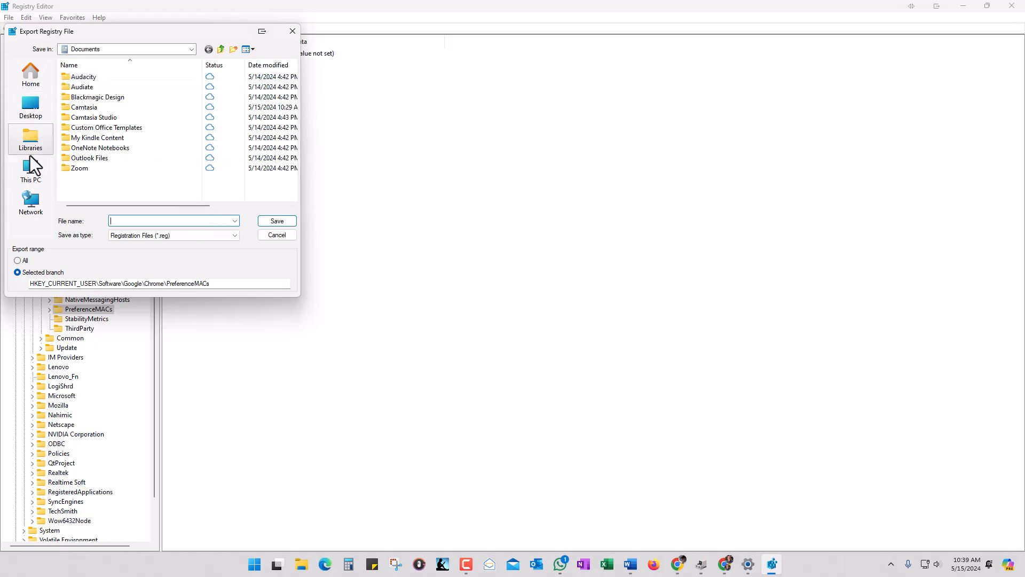
pyautogui.click(30, 170)
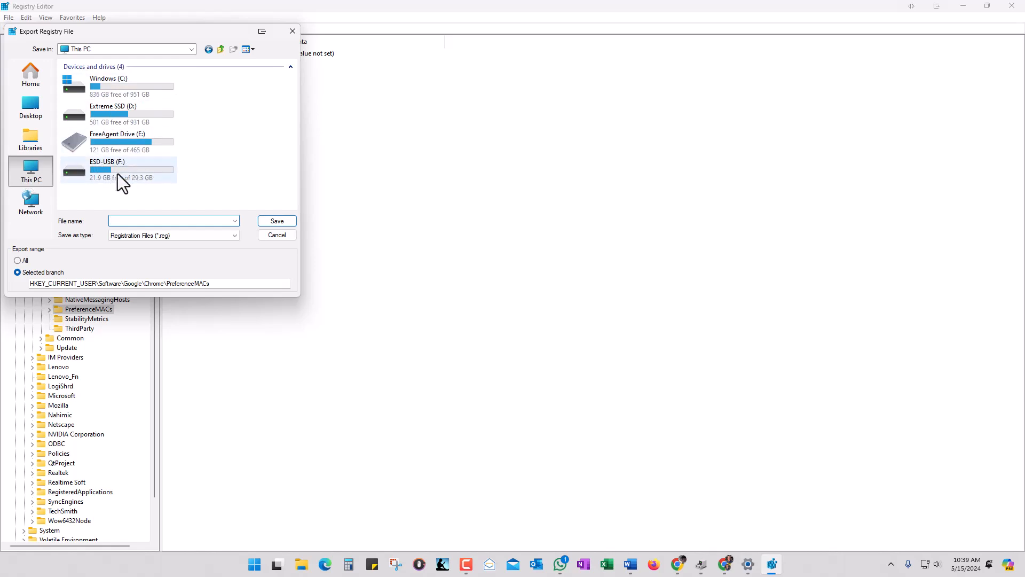
pyautogui.doubleClick(107, 169)
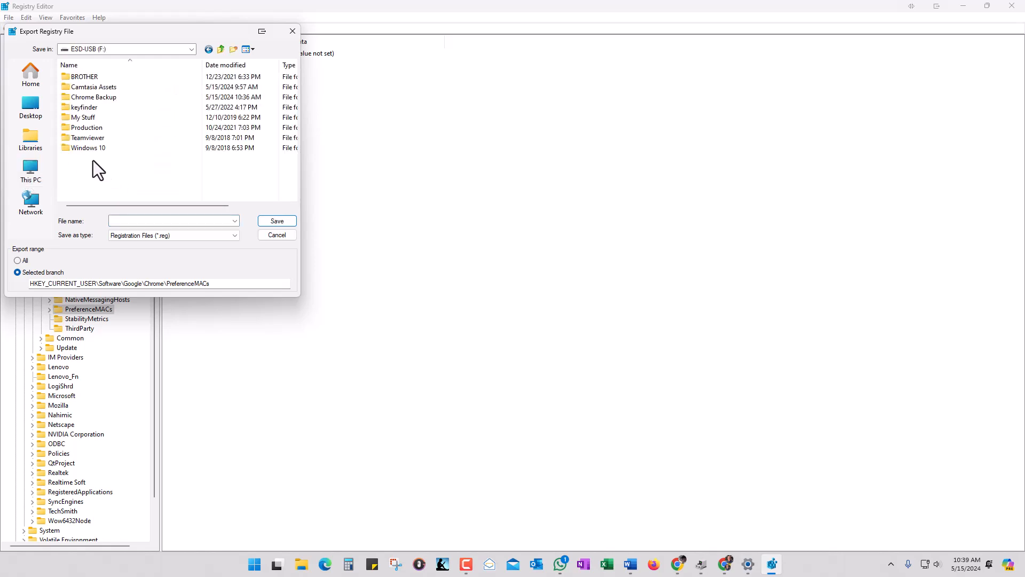
pyautogui.doubleClick(93, 97)
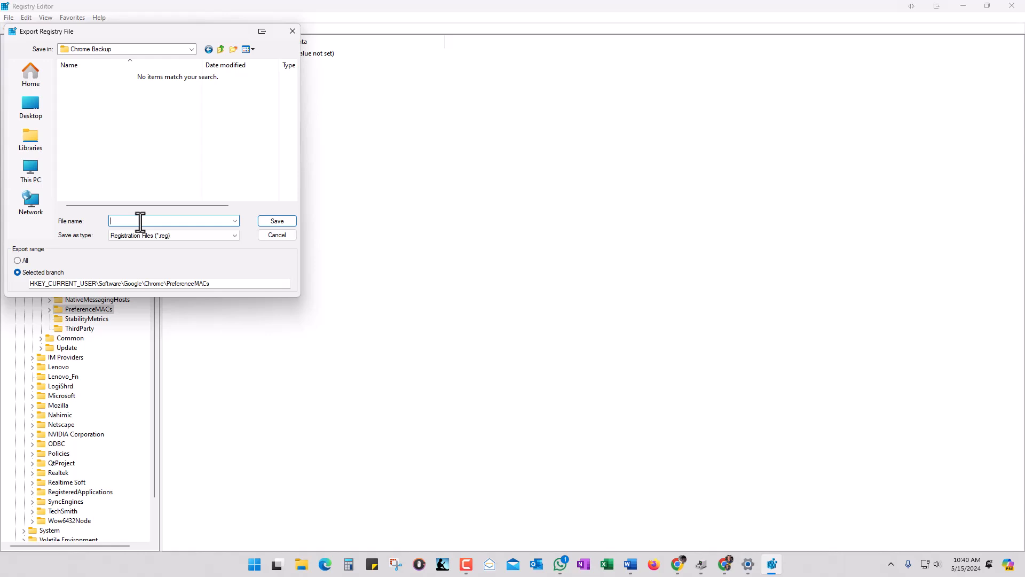
pyautogui.write('PreferenceMa')
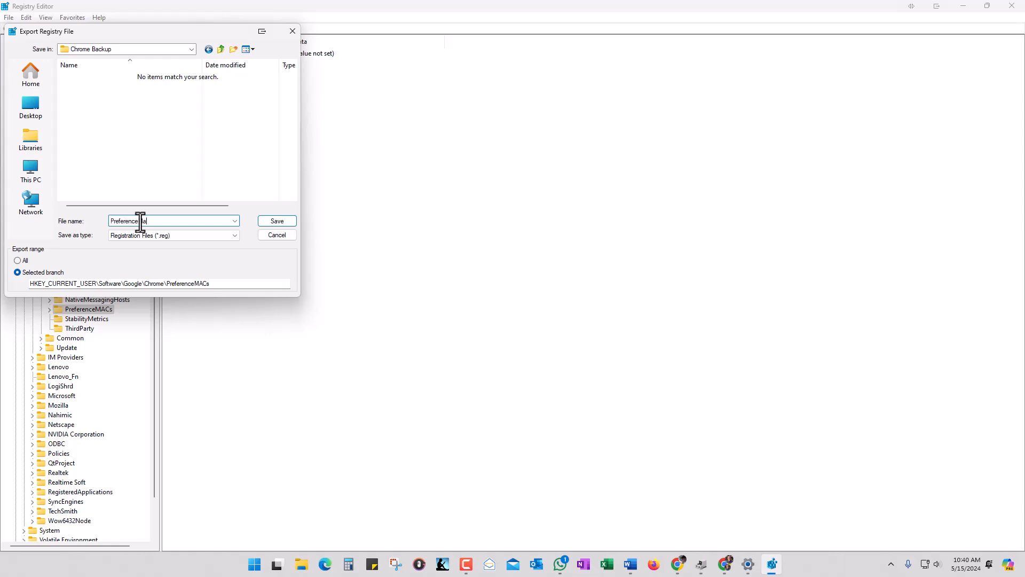
pyautogui.write('MACs')
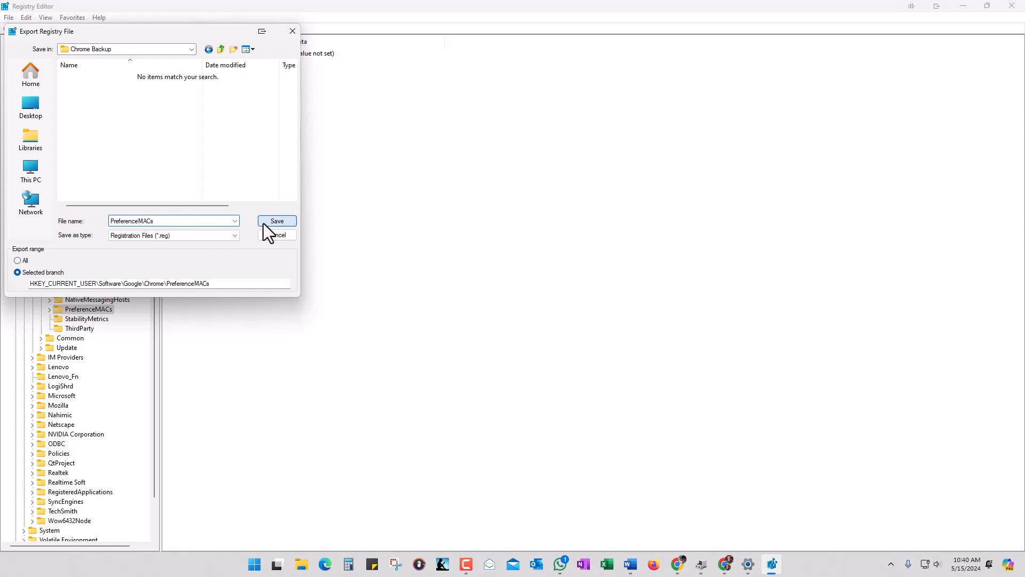
pyautogui.click(276, 221)
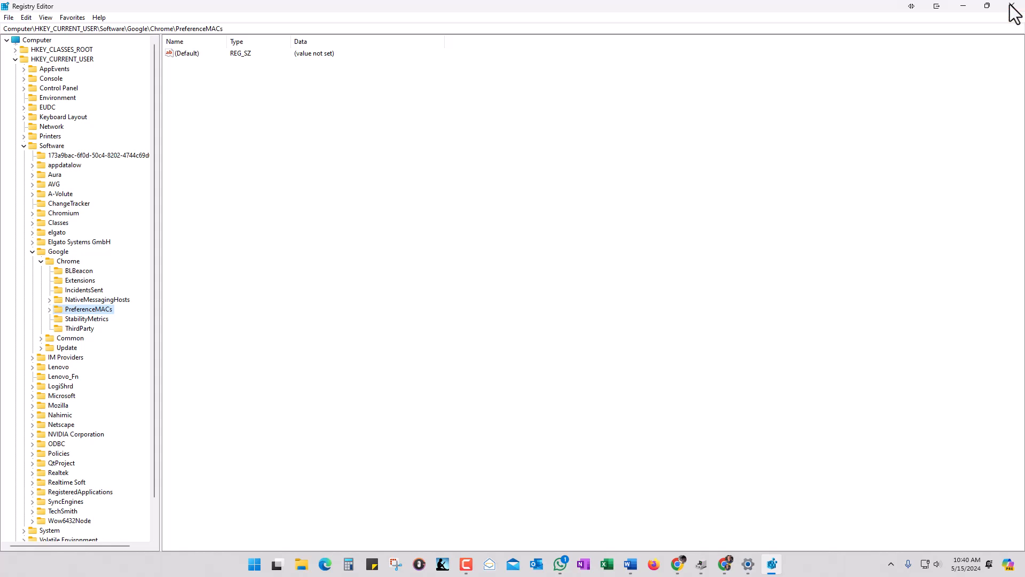
# Close Registry Editor and launch a new File Explorer window from the taskbar.
pyautogui.click(690, 564)
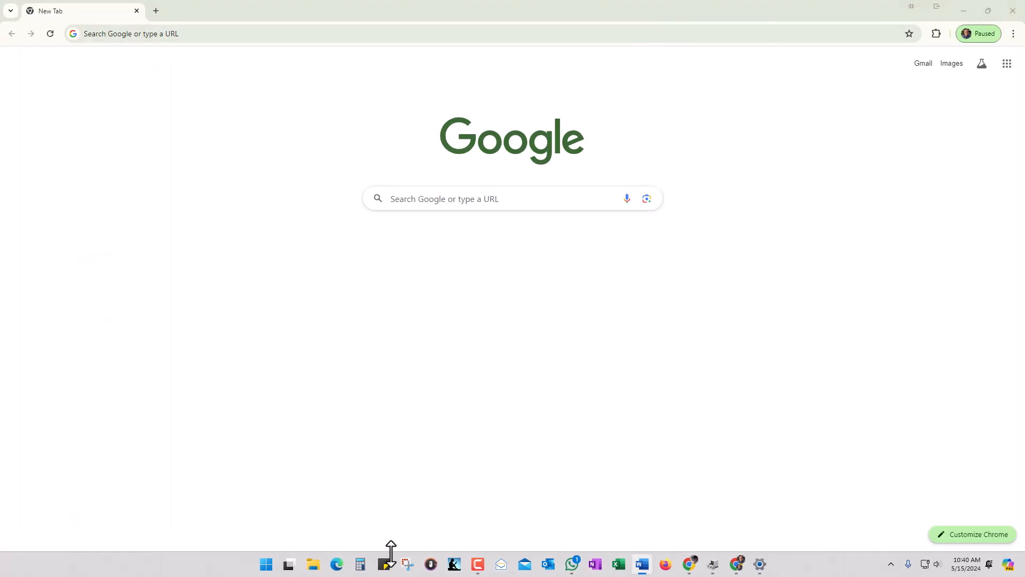
pyautogui.moveTo(367, 507)
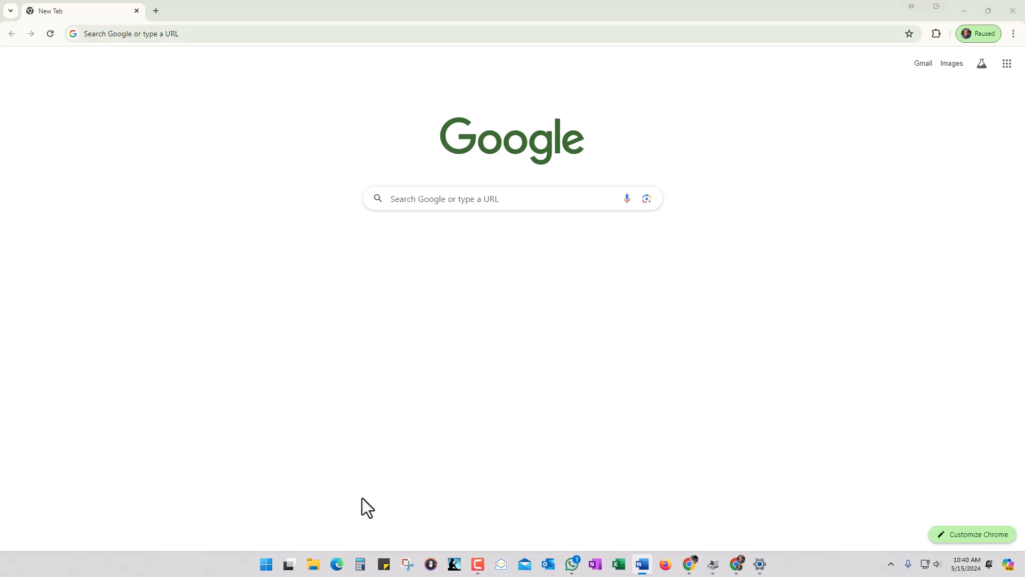
pyautogui.moveTo(358, 558)
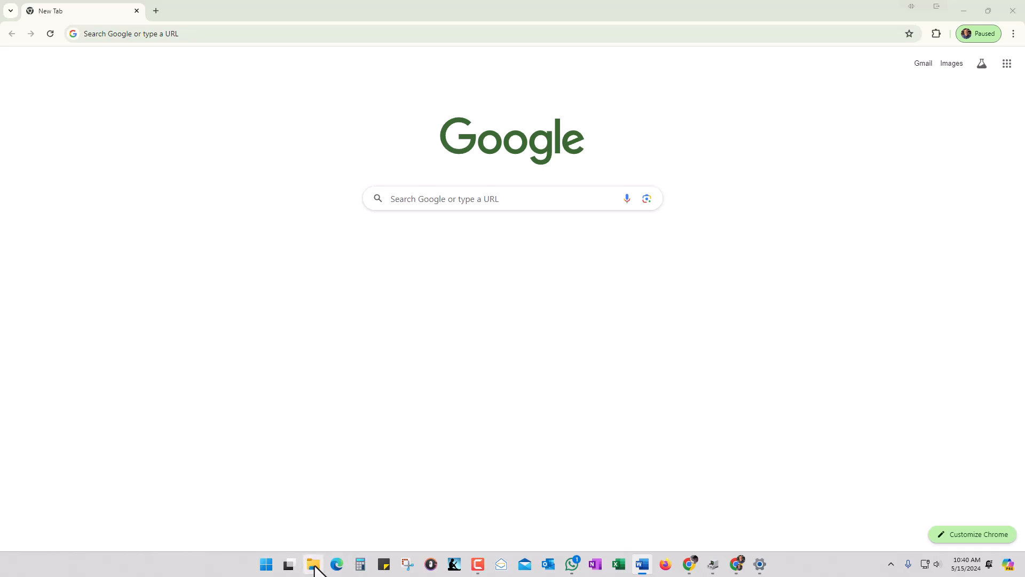
pyautogui.rightClick(313, 564)
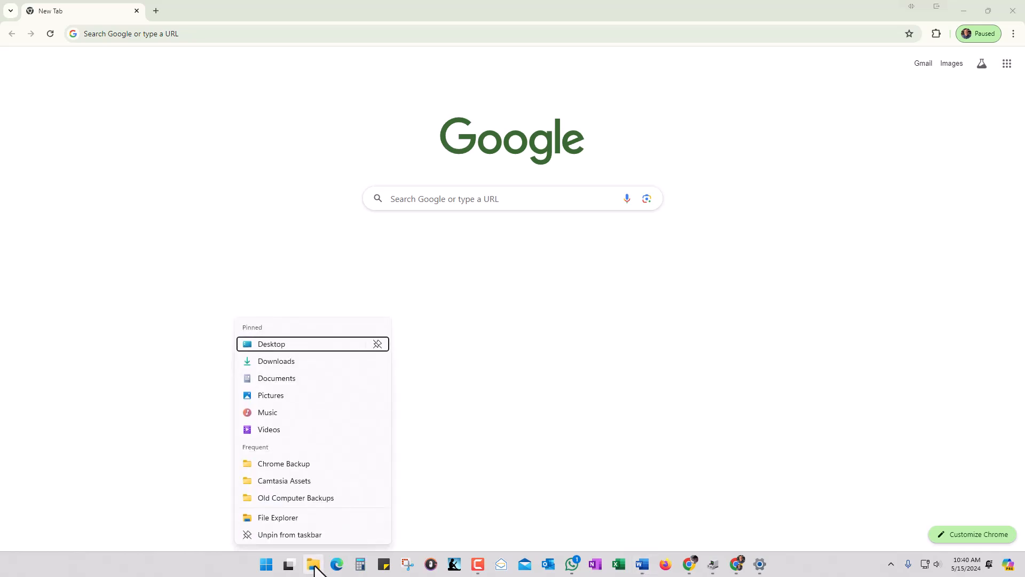
pyautogui.click(277, 518)
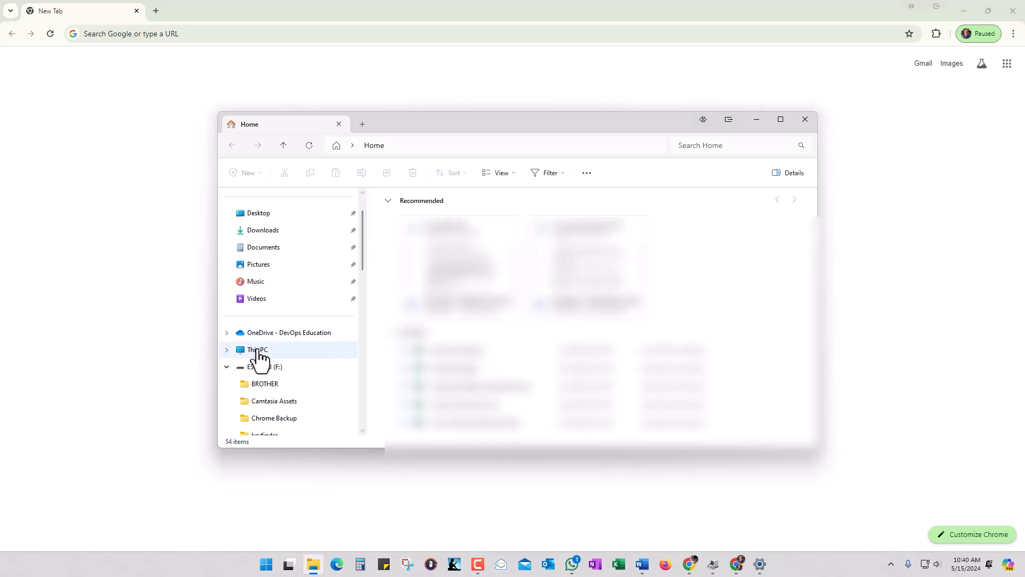
# Browse to C:\Users\<user>\AppData\Local\Google\Chrome and bring up the User Data folder's menu.
pyautogui.click(257, 349)
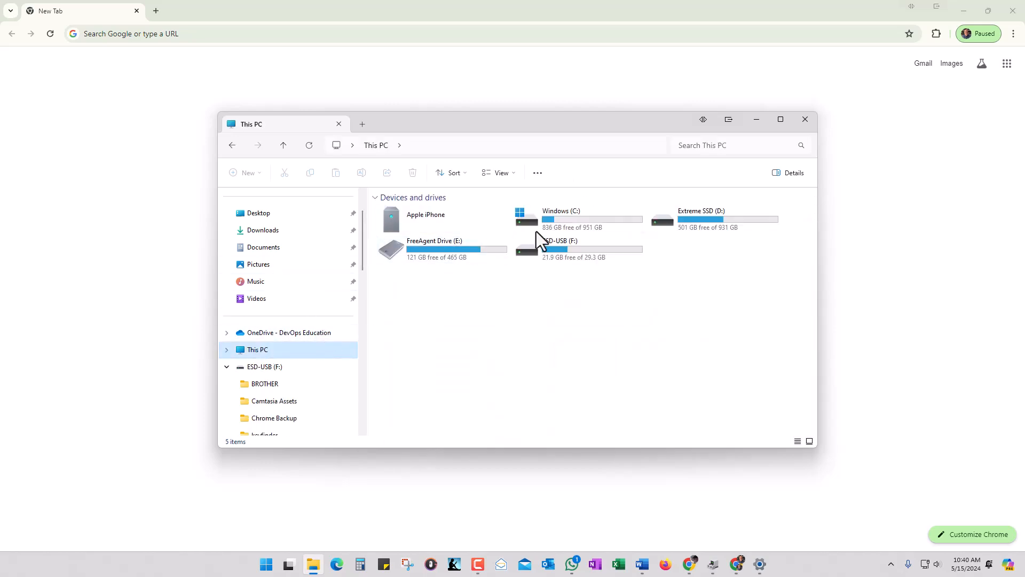
pyautogui.moveTo(572, 229)
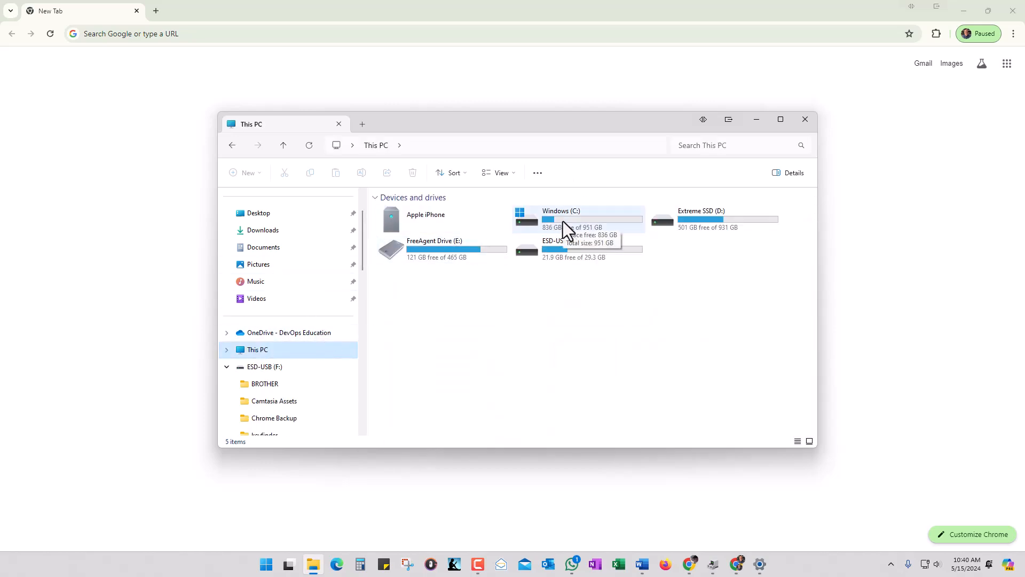
pyautogui.doubleClick(561, 211)
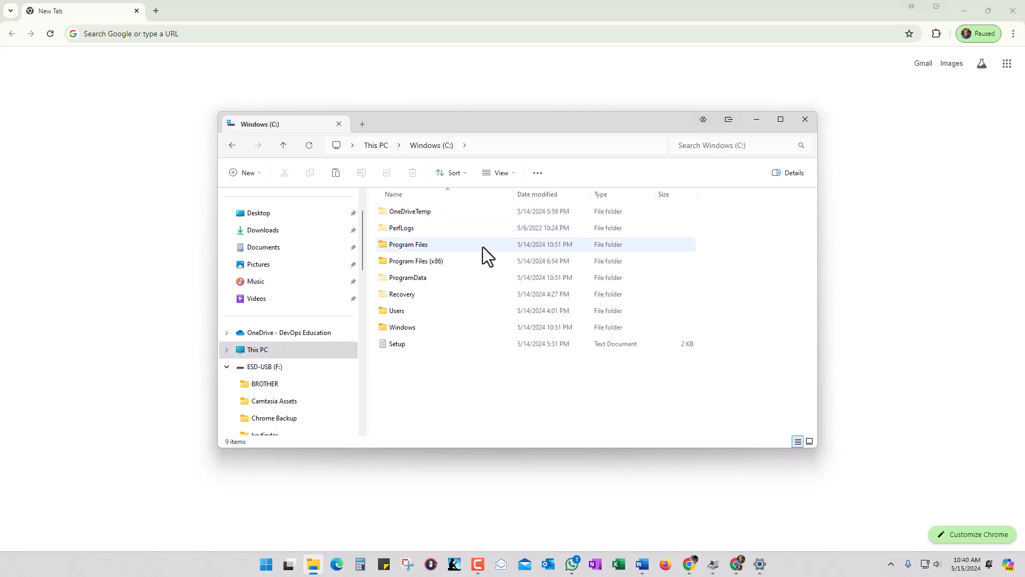
pyautogui.doubleClick(396, 310)
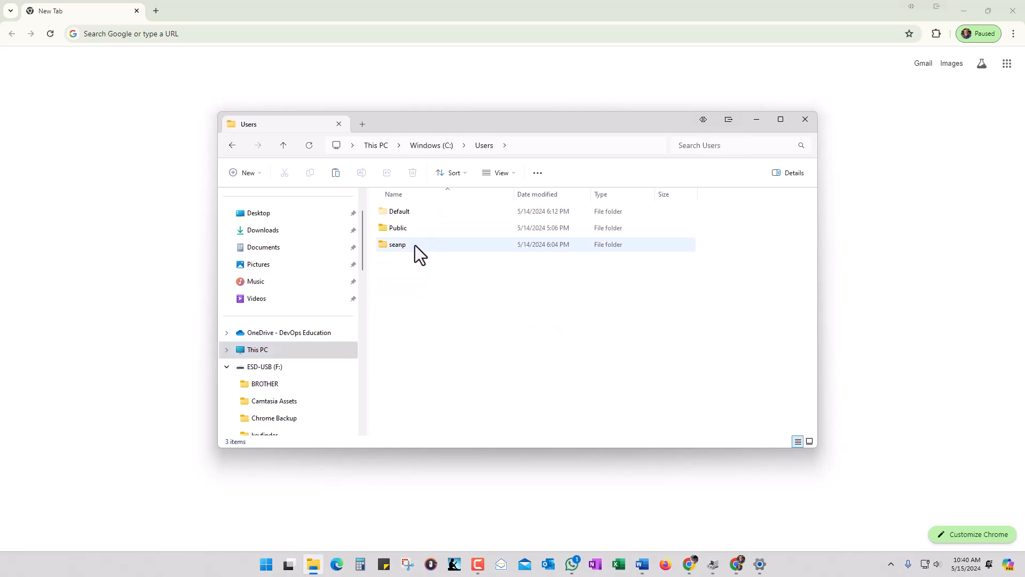
pyautogui.doubleClick(397, 244)
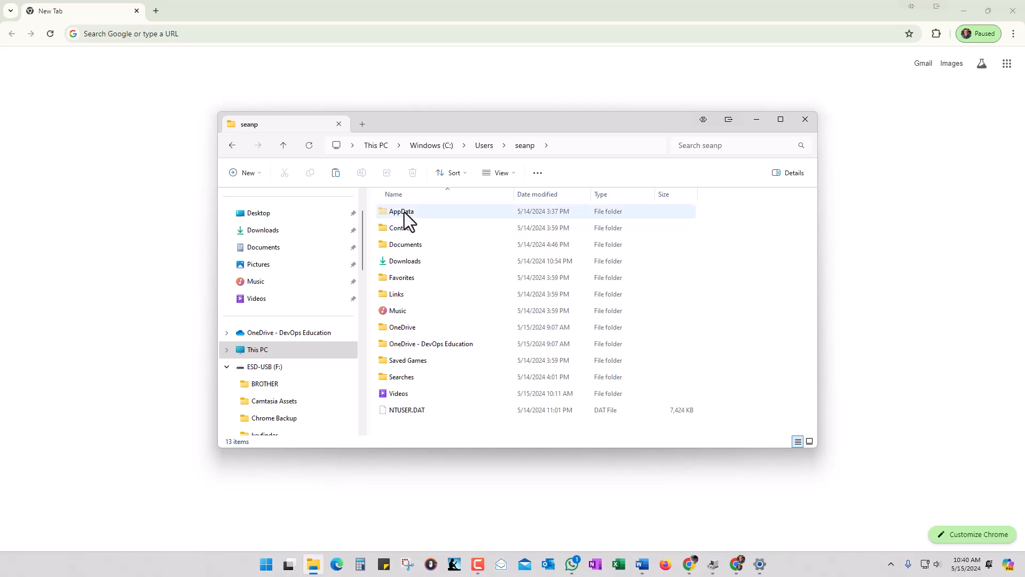
pyautogui.doubleClick(401, 211)
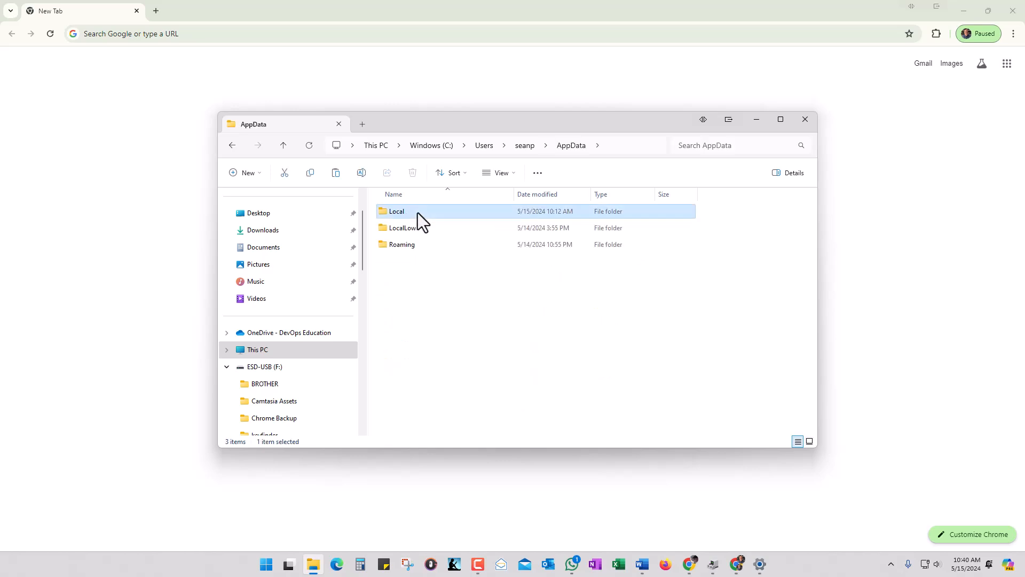
pyautogui.doubleClick(397, 211)
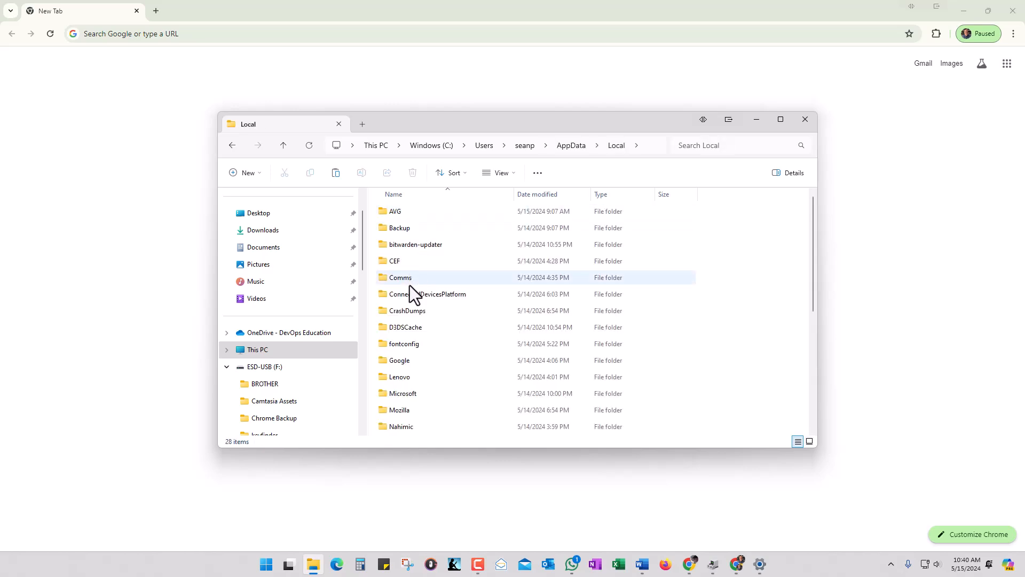
pyautogui.doubleClick(399, 359)
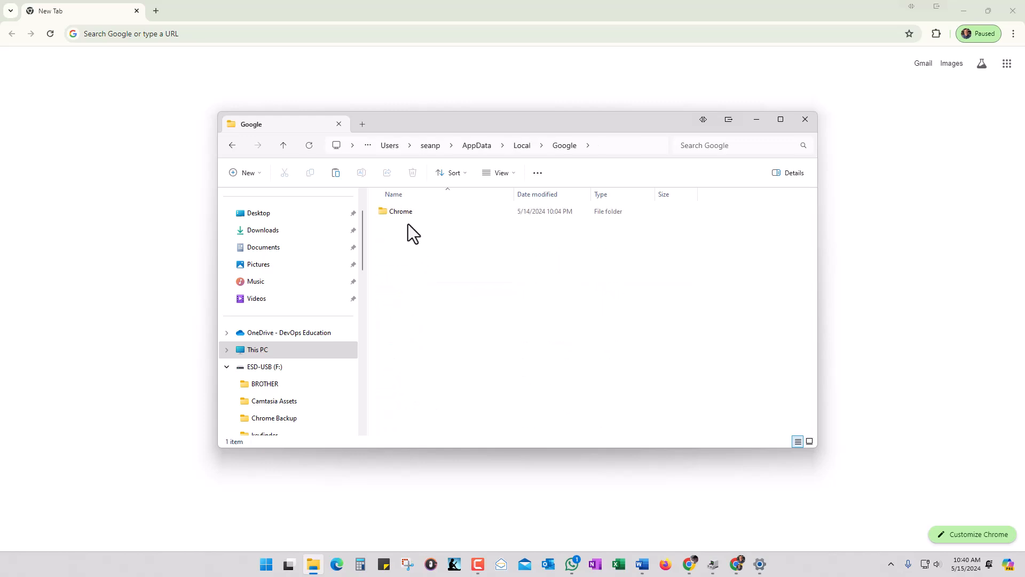
pyautogui.doubleClick(400, 212)
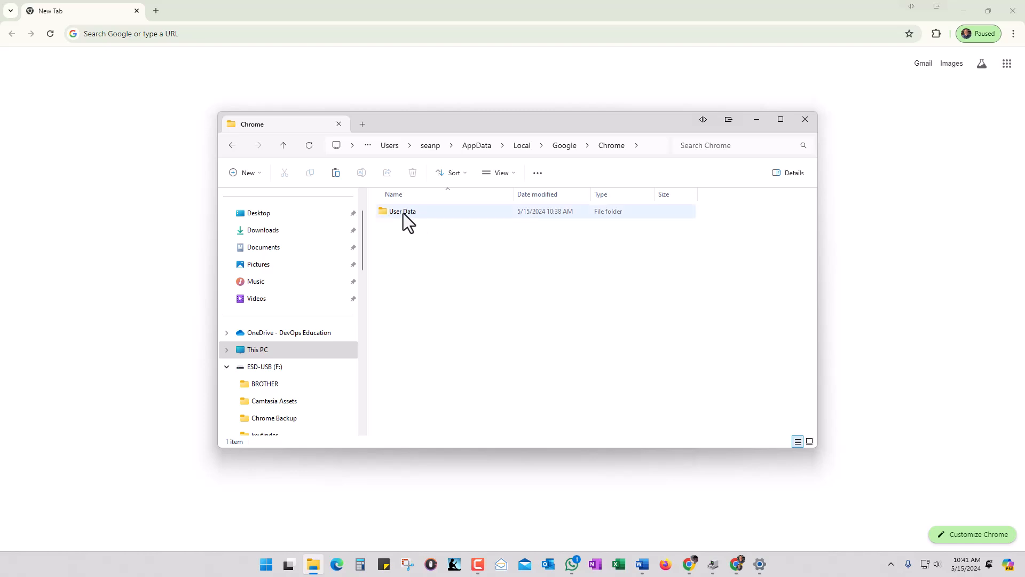
pyautogui.moveTo(402, 211)
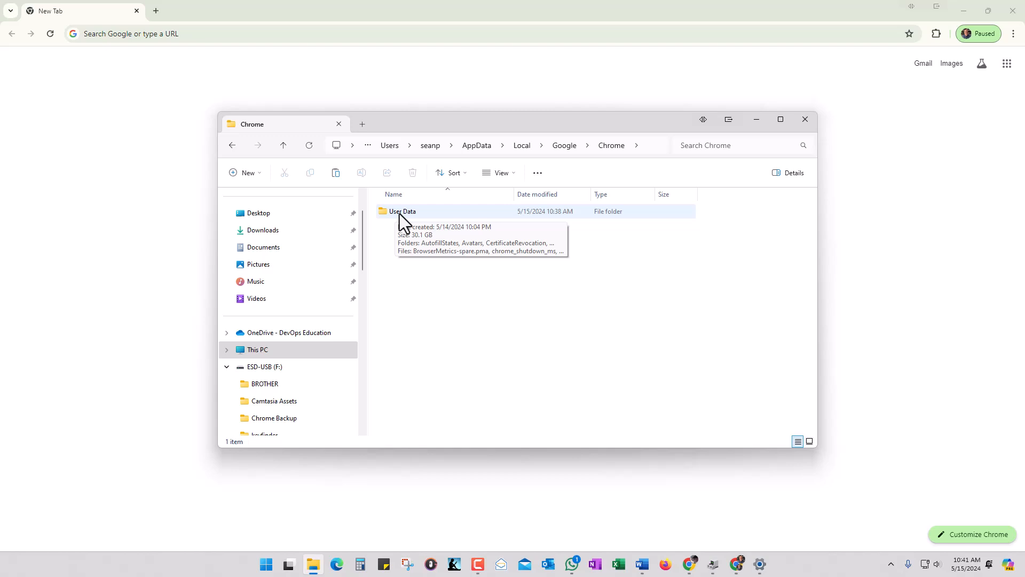
pyautogui.rightClick(402, 210)
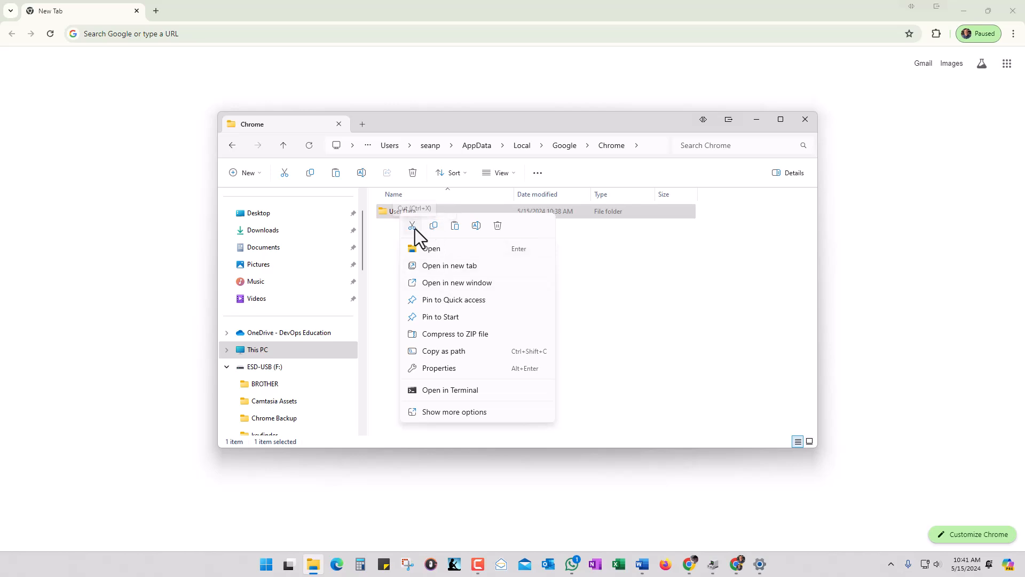
pyautogui.moveTo(499, 226)
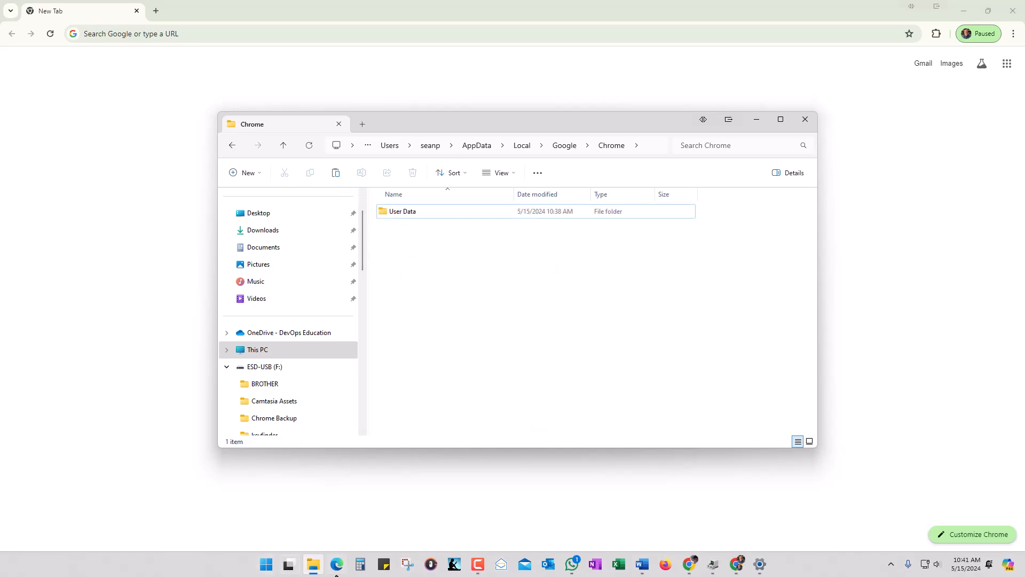
# Open another File Explorer window on F:\Chrome Backup, showing the PreferenceMACs file.
pyautogui.rightClick(313, 564)
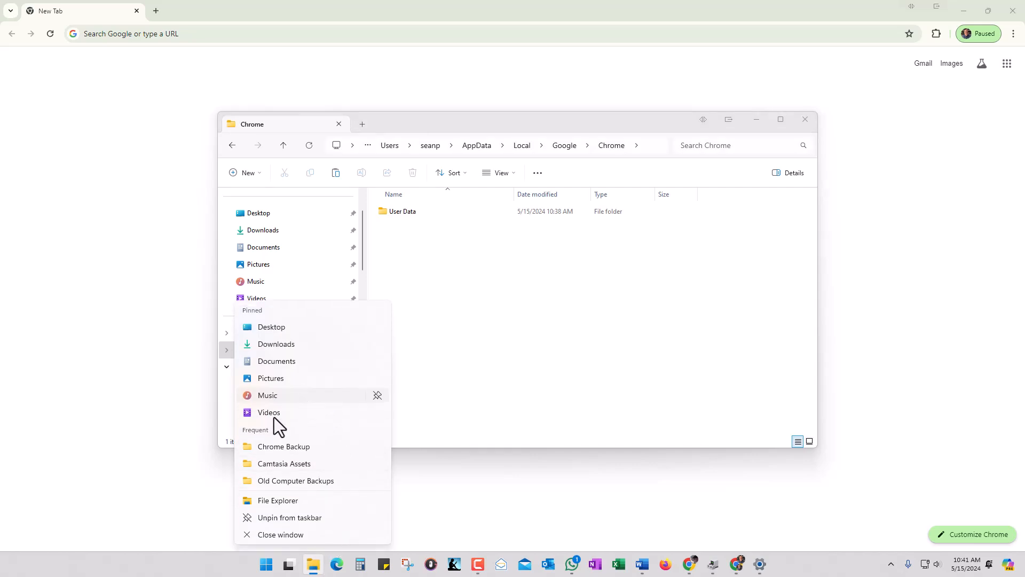
pyautogui.moveTo(277, 500)
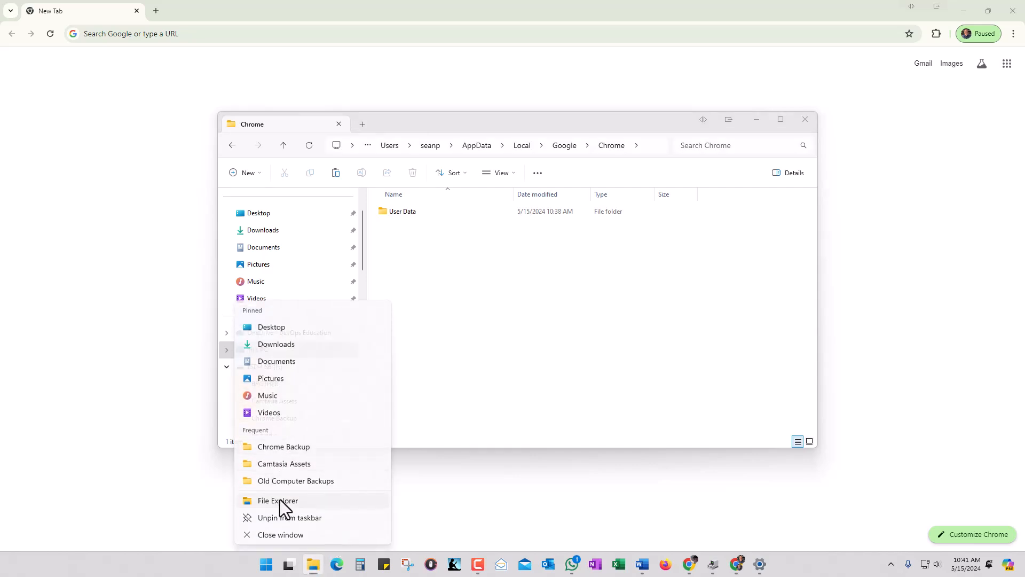
pyautogui.click(277, 501)
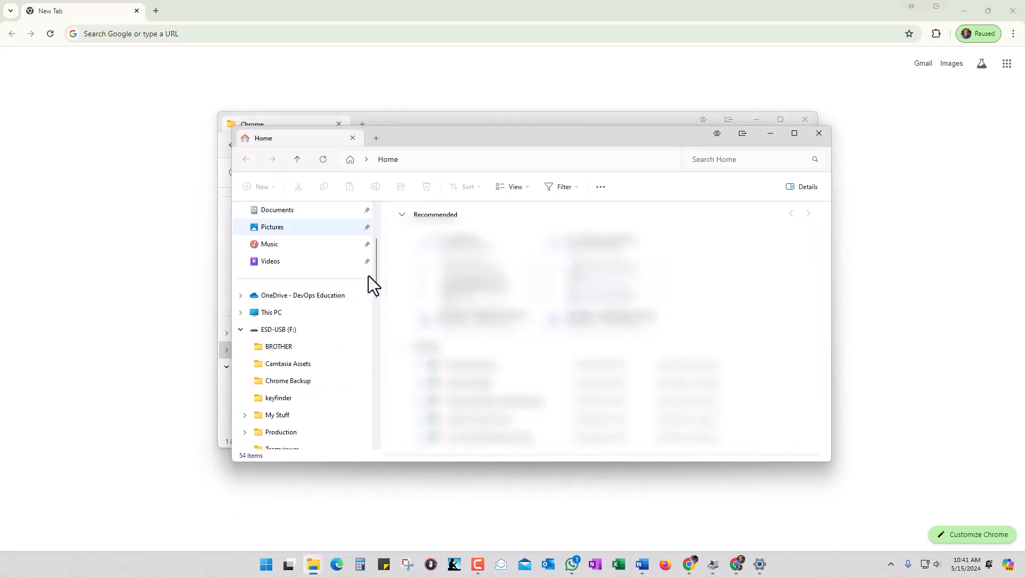
pyautogui.scroll(-3)
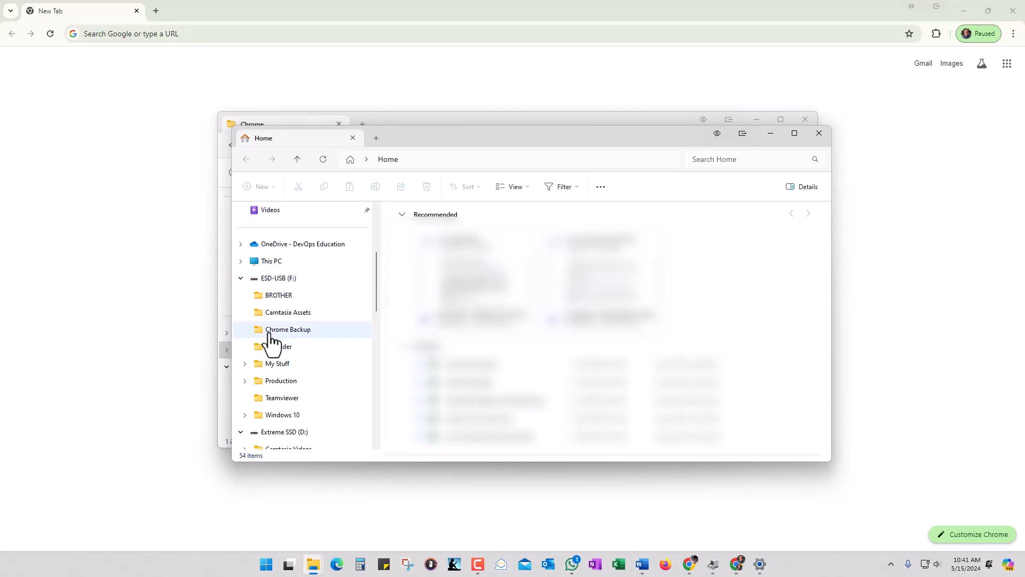
pyautogui.doubleClick(288, 329)
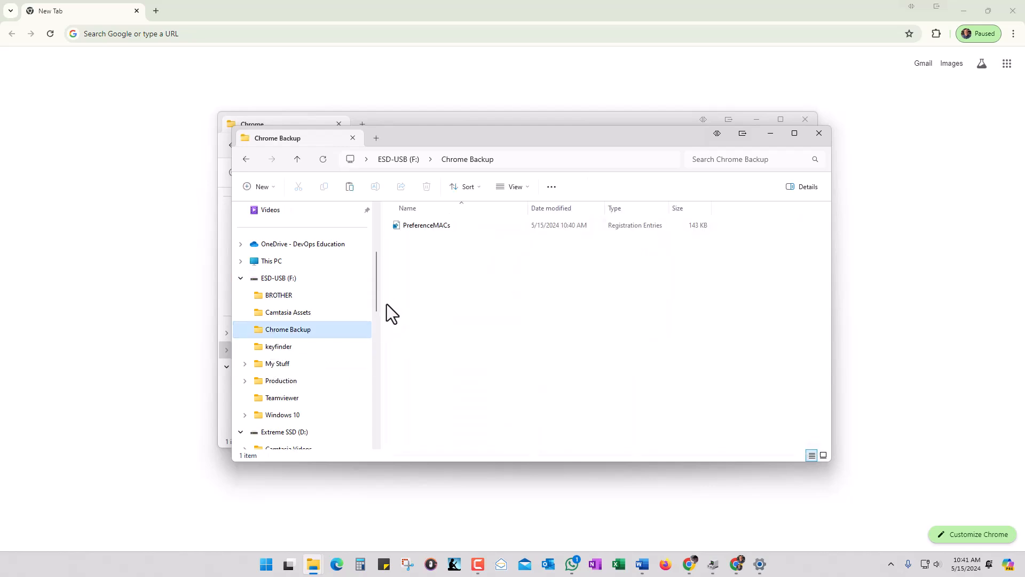
pyautogui.moveTo(436, 255)
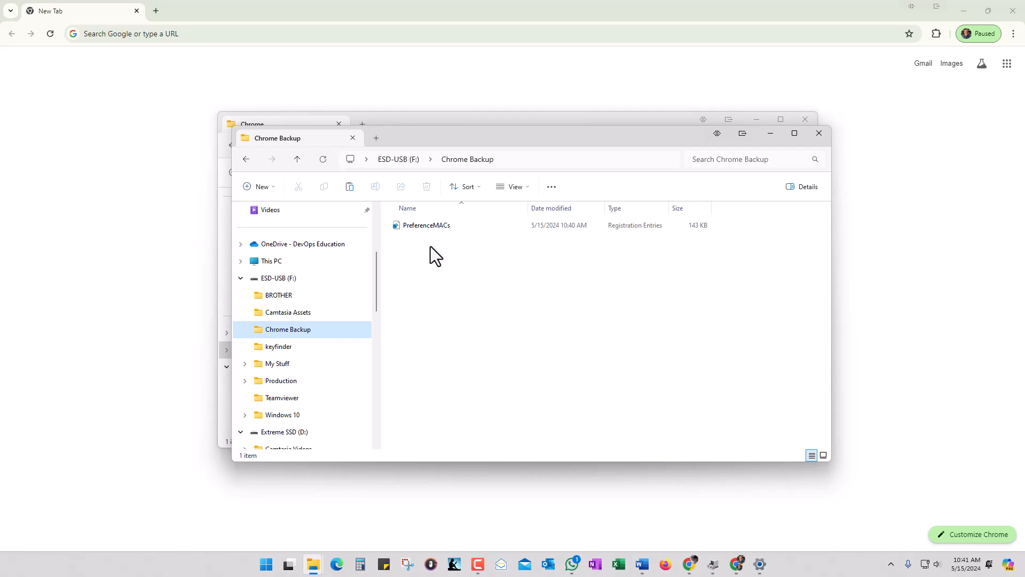
pyautogui.moveTo(405, 252)
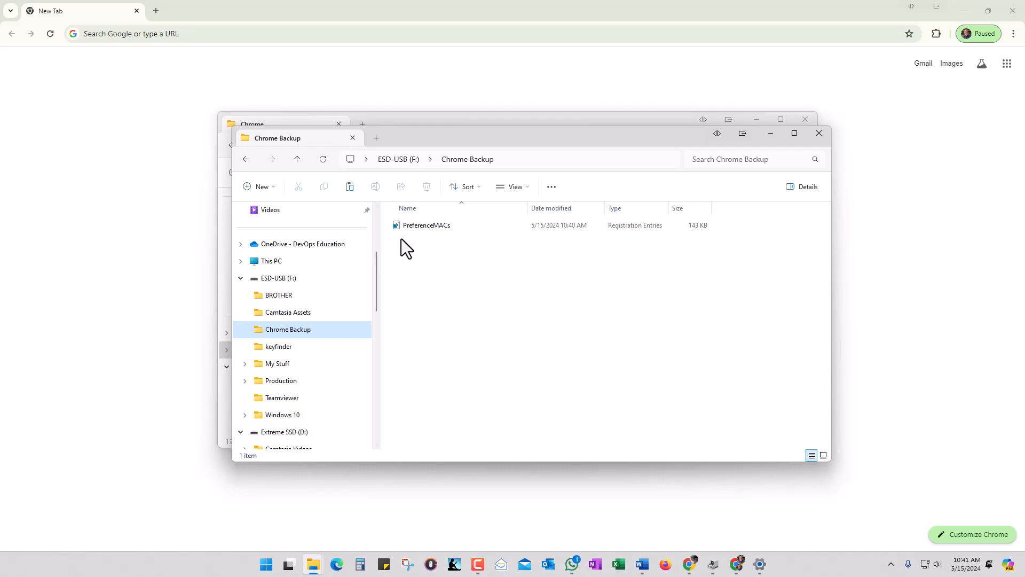
pyautogui.moveTo(402, 252)
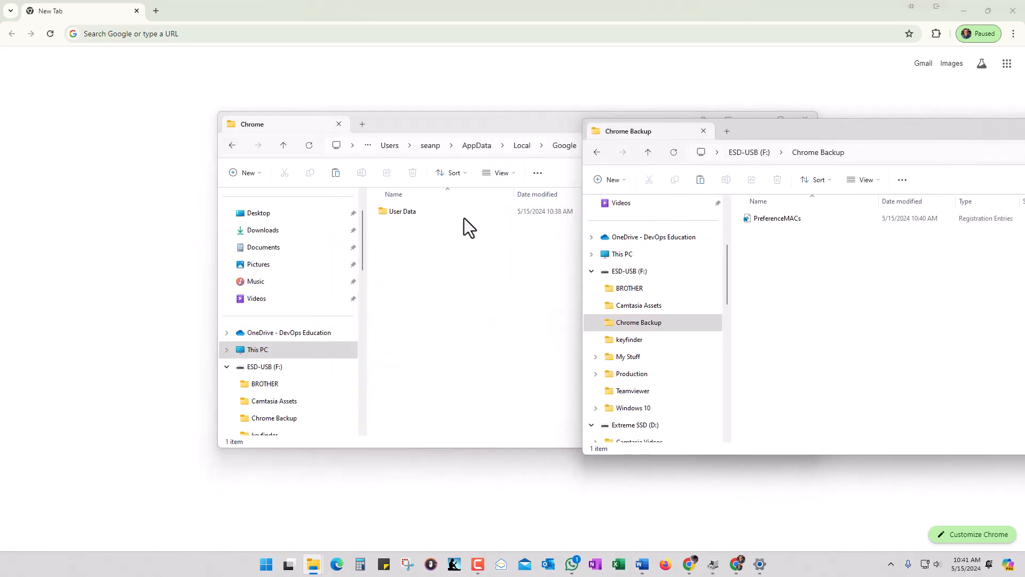
pyautogui.moveTo(389, 240)
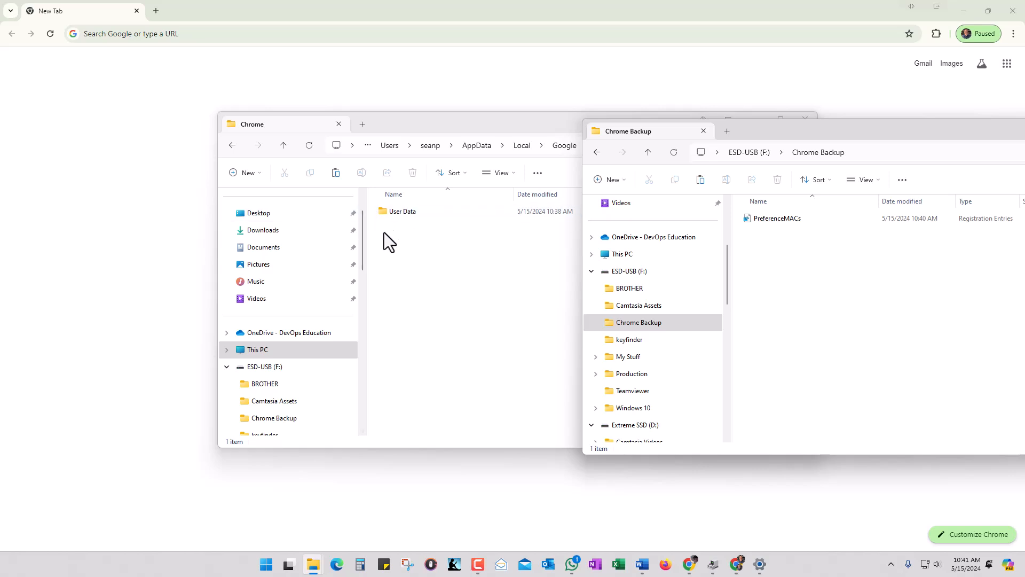
pyautogui.moveTo(417, 248)
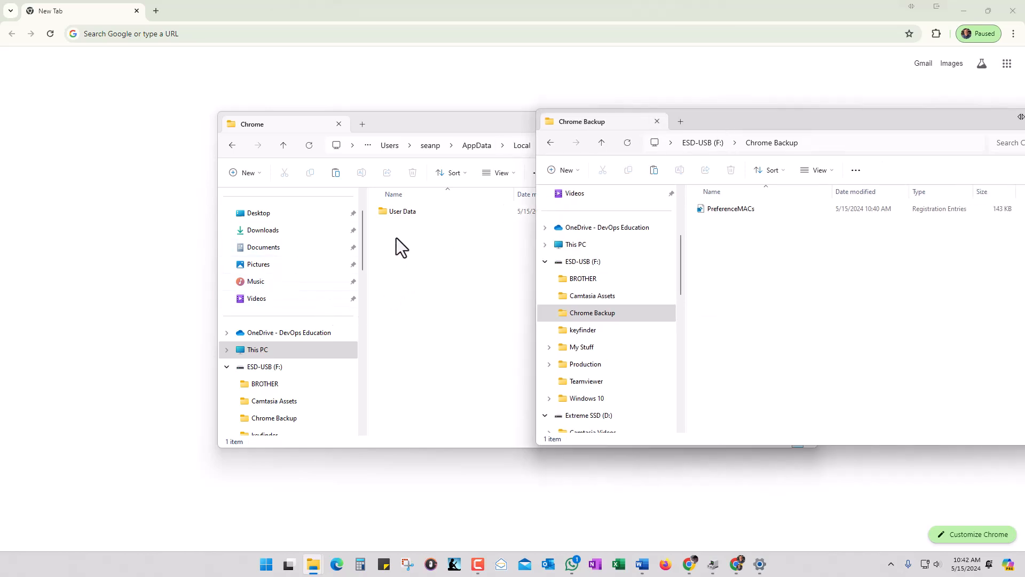
pyautogui.moveTo(719, 140)
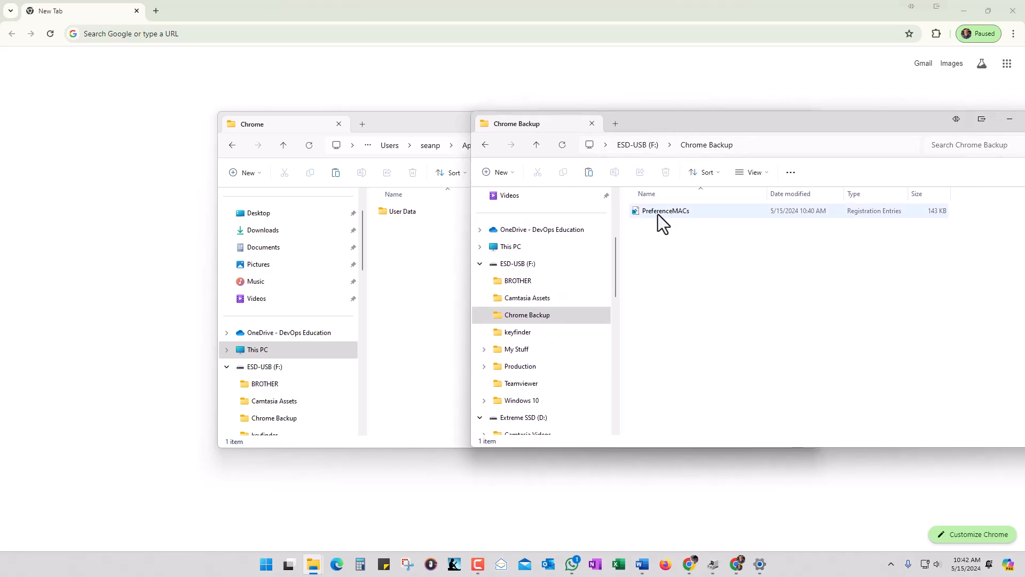
pyautogui.moveTo(291, 299)
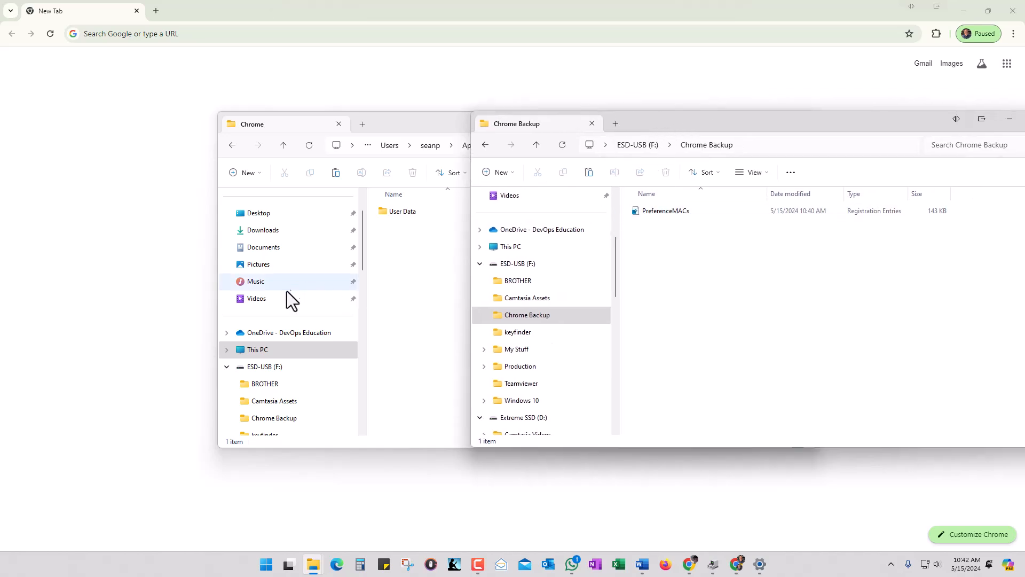
pyautogui.moveTo(672, 239)
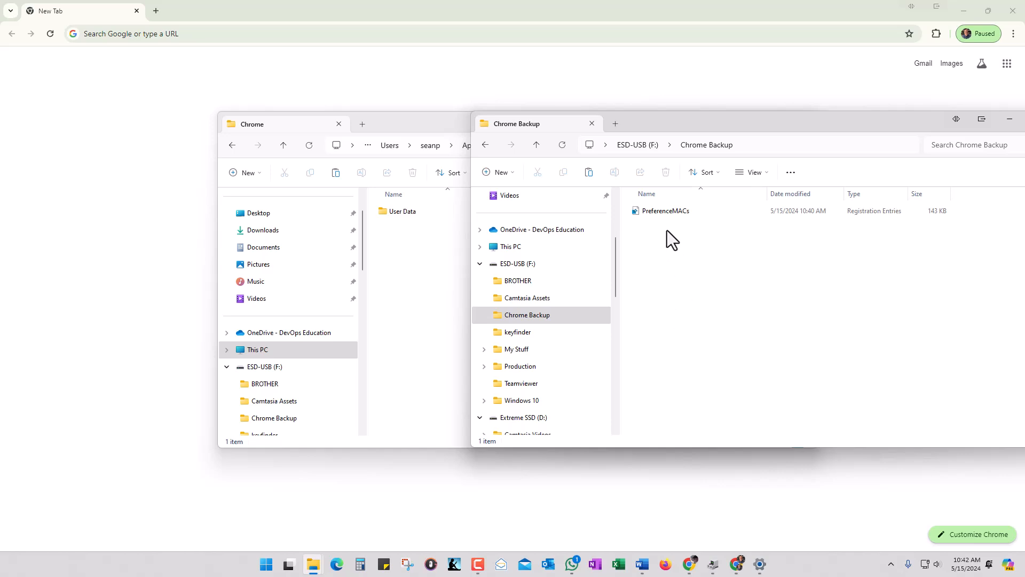
pyautogui.moveTo(666, 210)
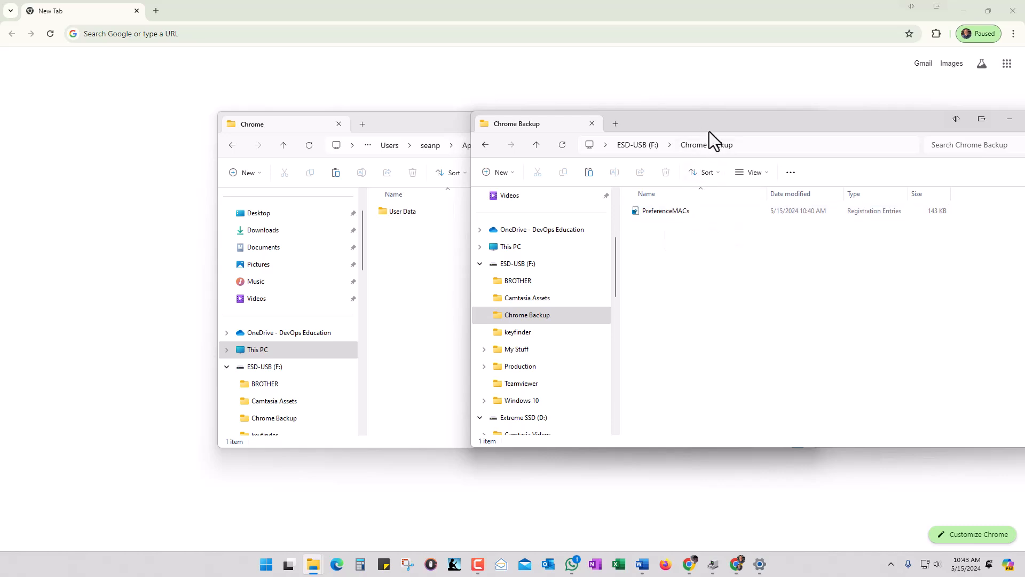
pyautogui.moveTo(804, 160)
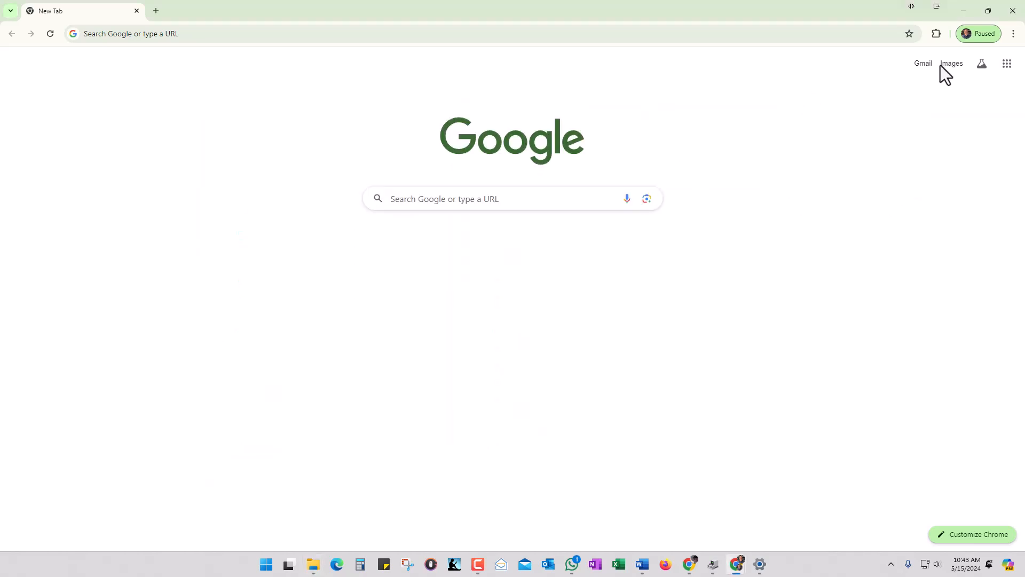
pyautogui.click(967, 33)
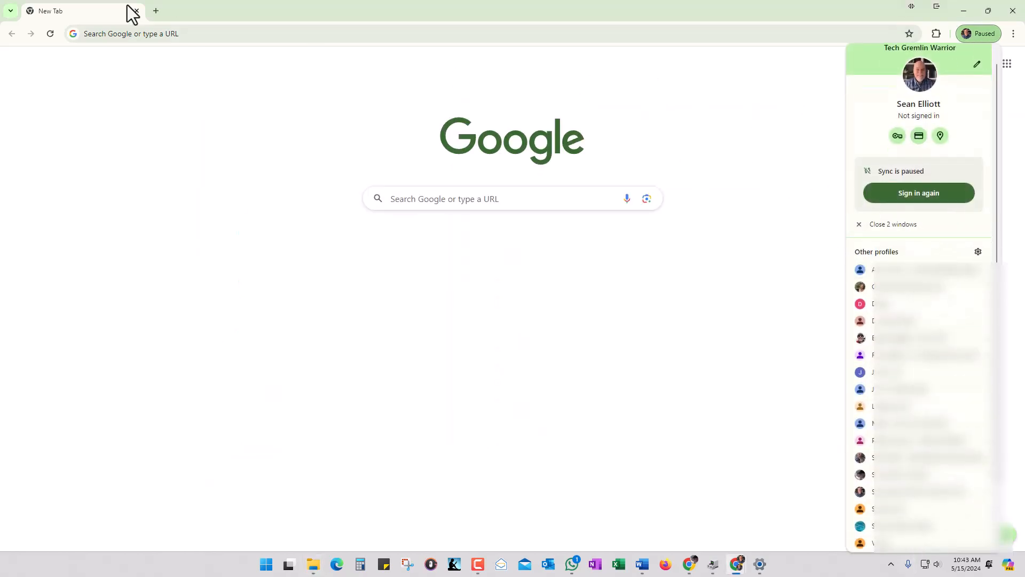
pyautogui.moveTo(317, 19)
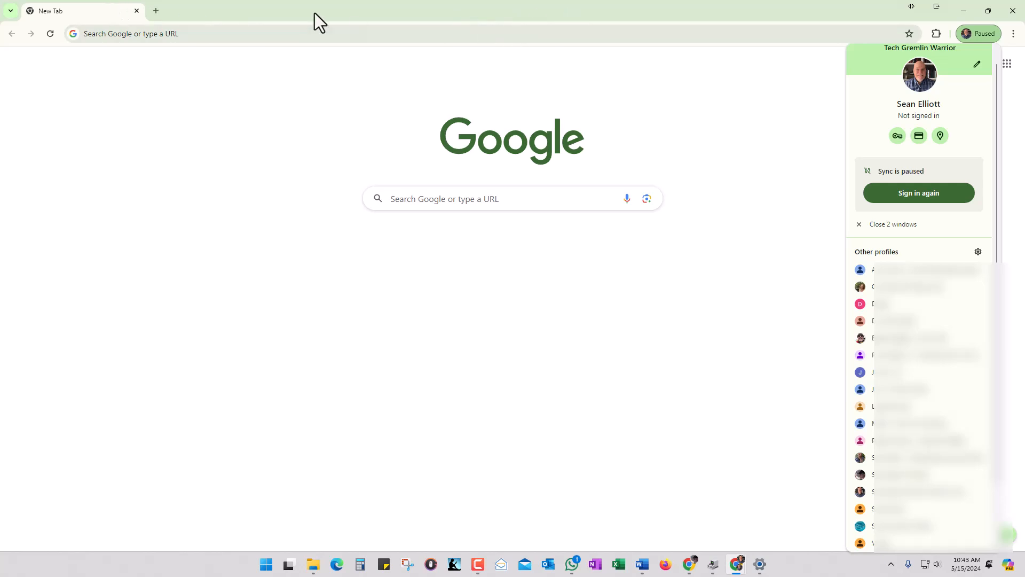
pyautogui.moveTo(599, 84)
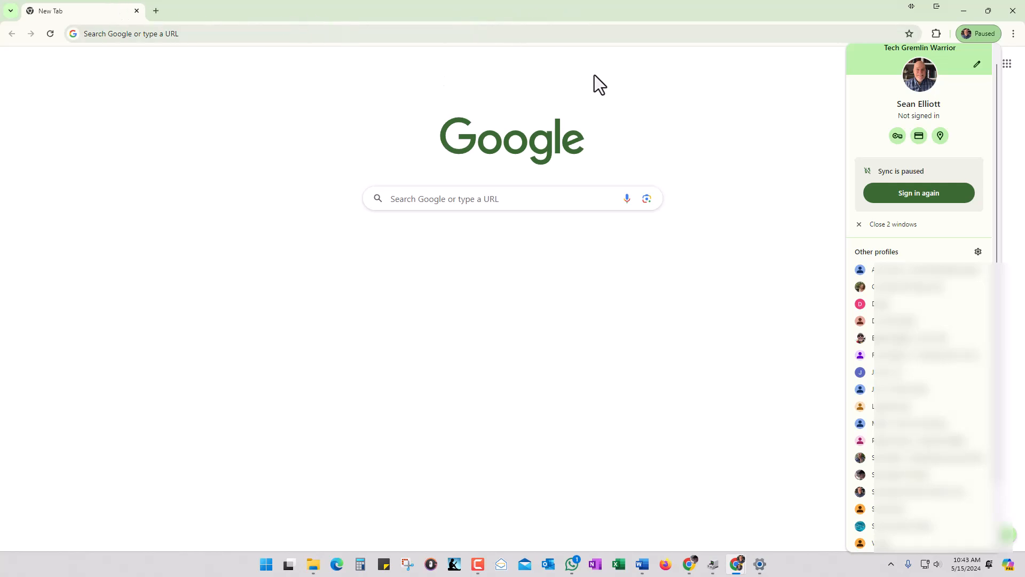
pyautogui.moveTo(807, 96)
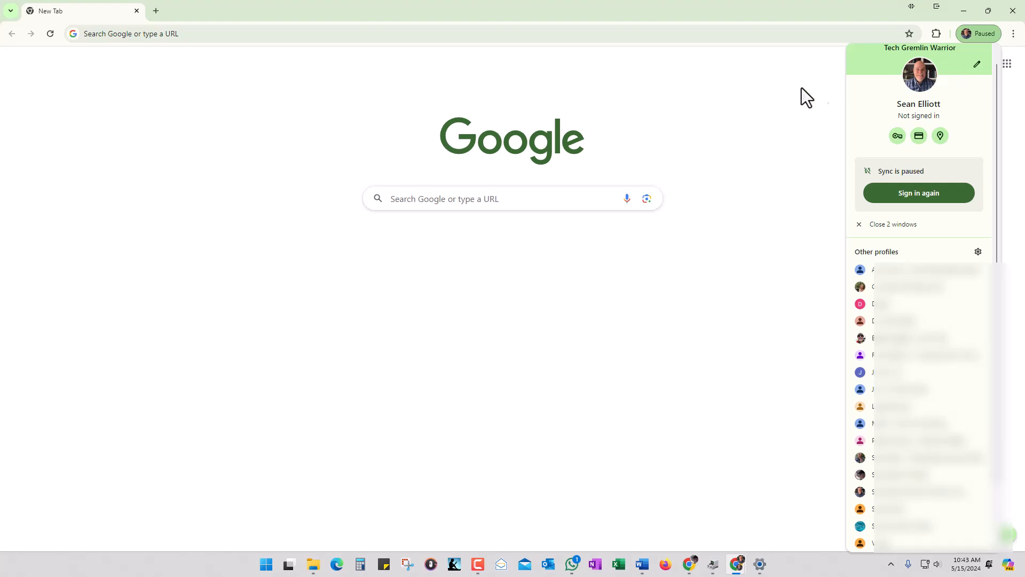
pyautogui.moveTo(719, 367)
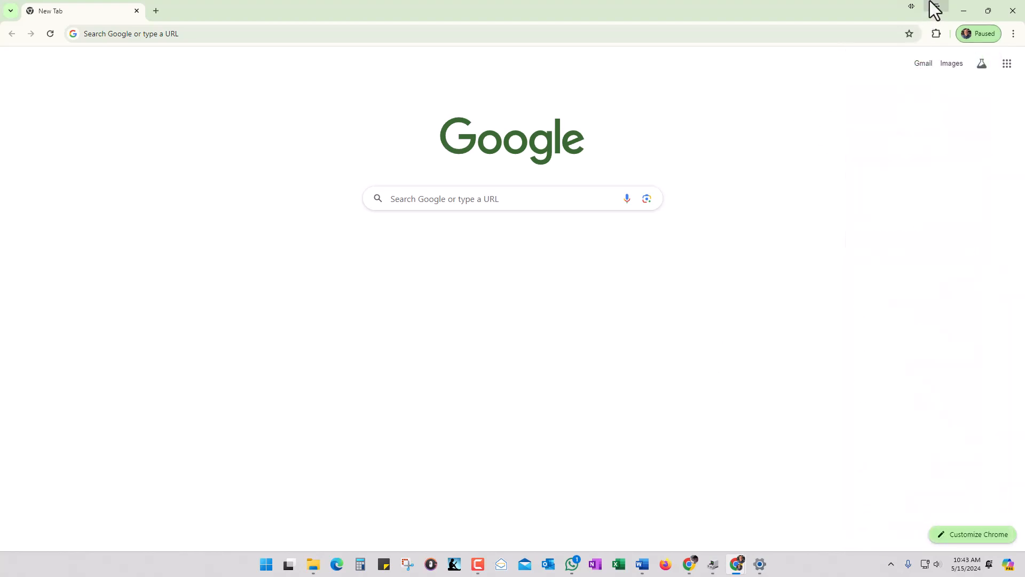
pyautogui.moveTo(777, 15)
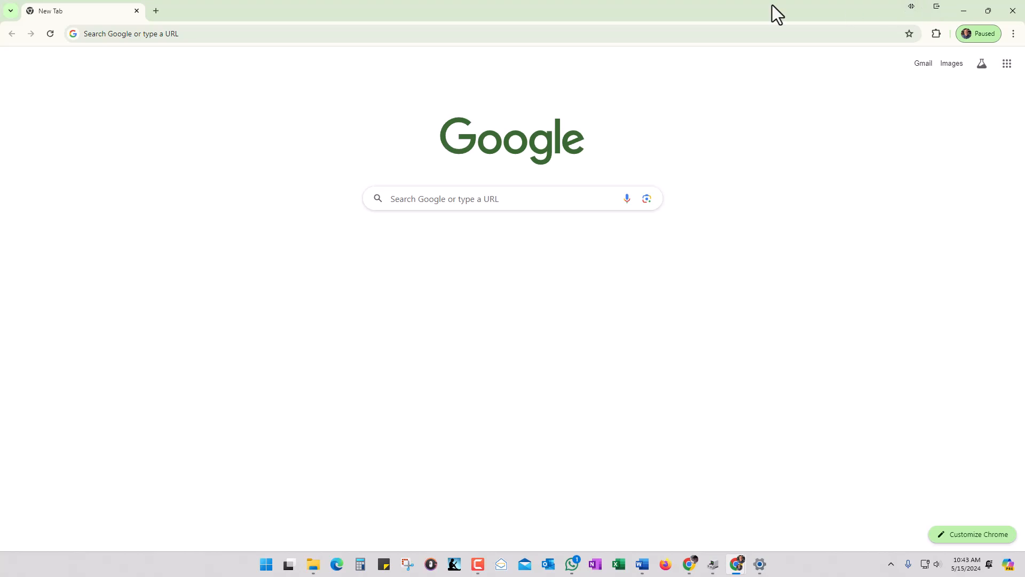